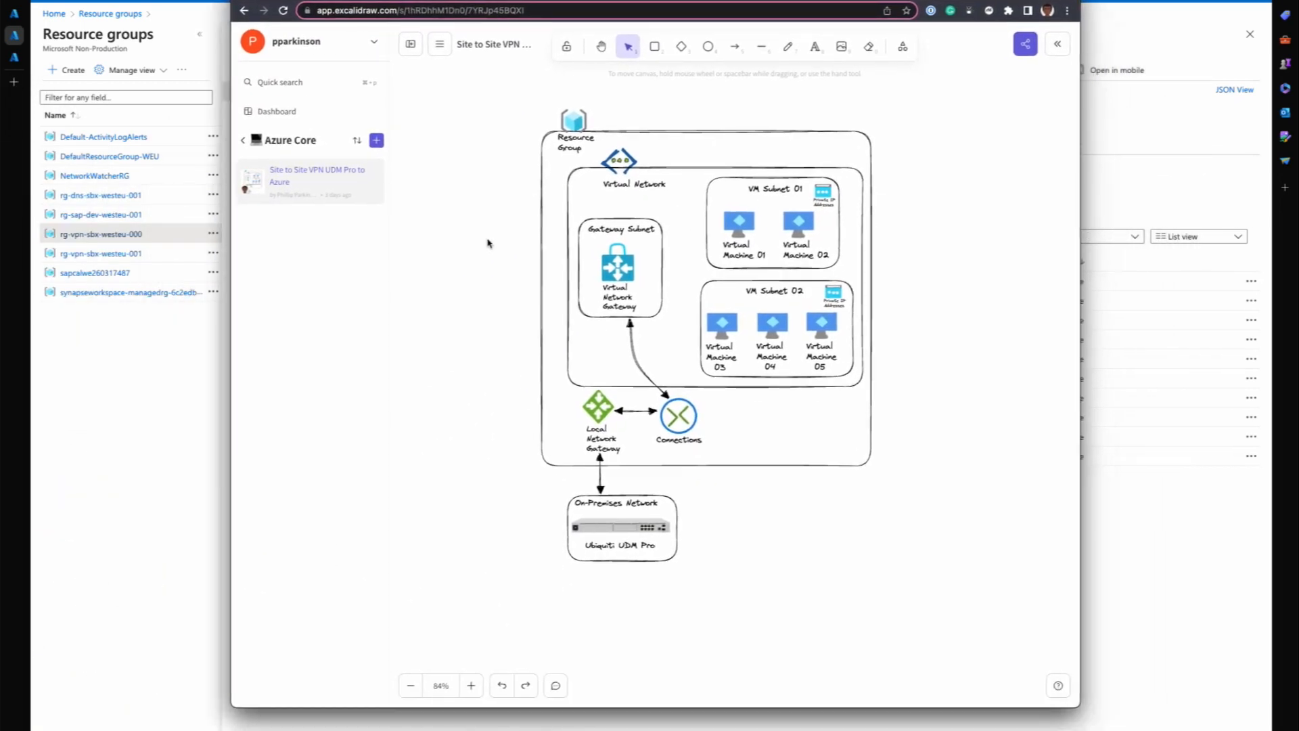
mouse_move(857, 561)
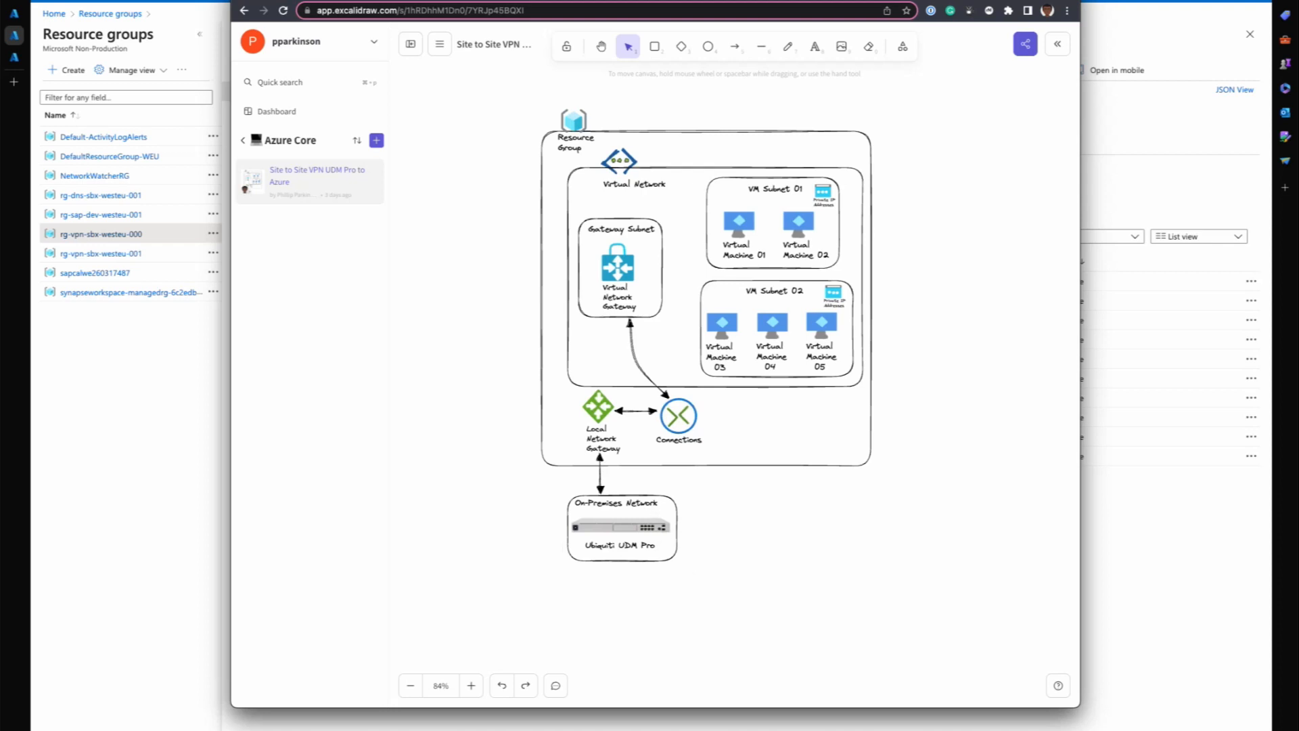
mouse_move(709, 608)
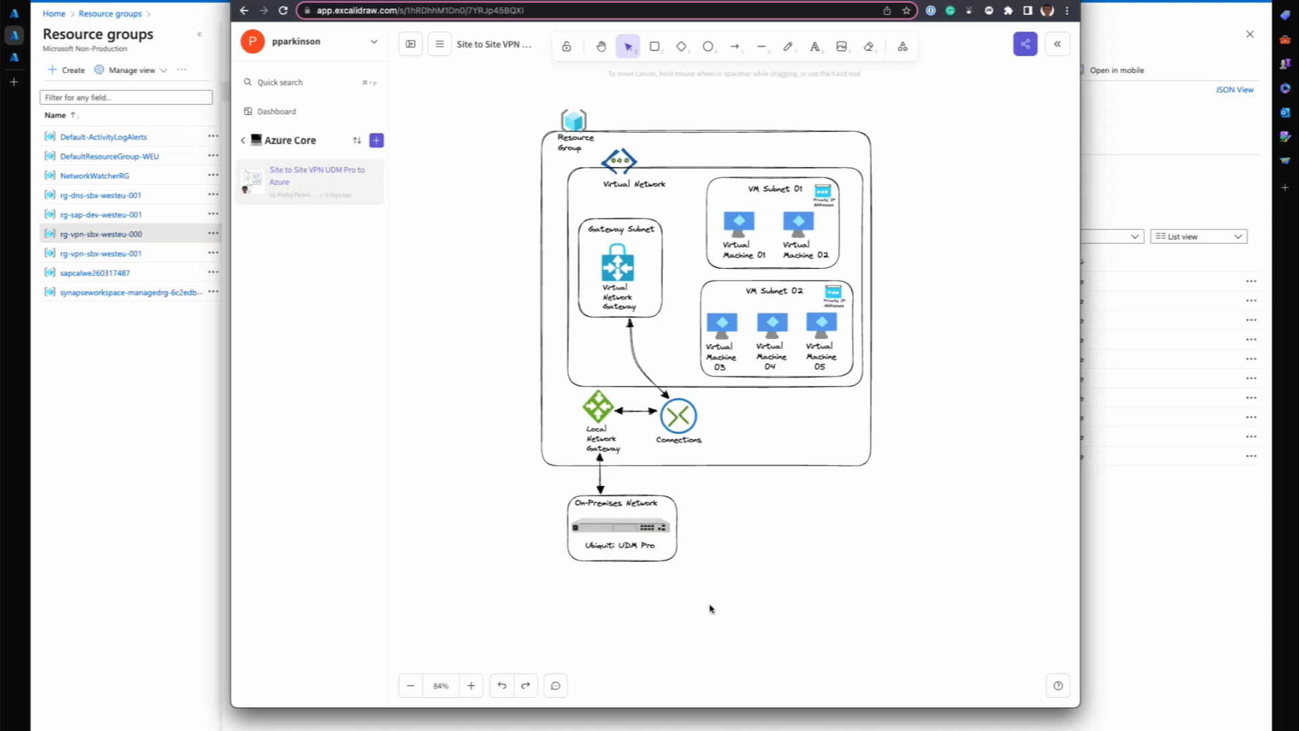
mouse_move(660, 461)
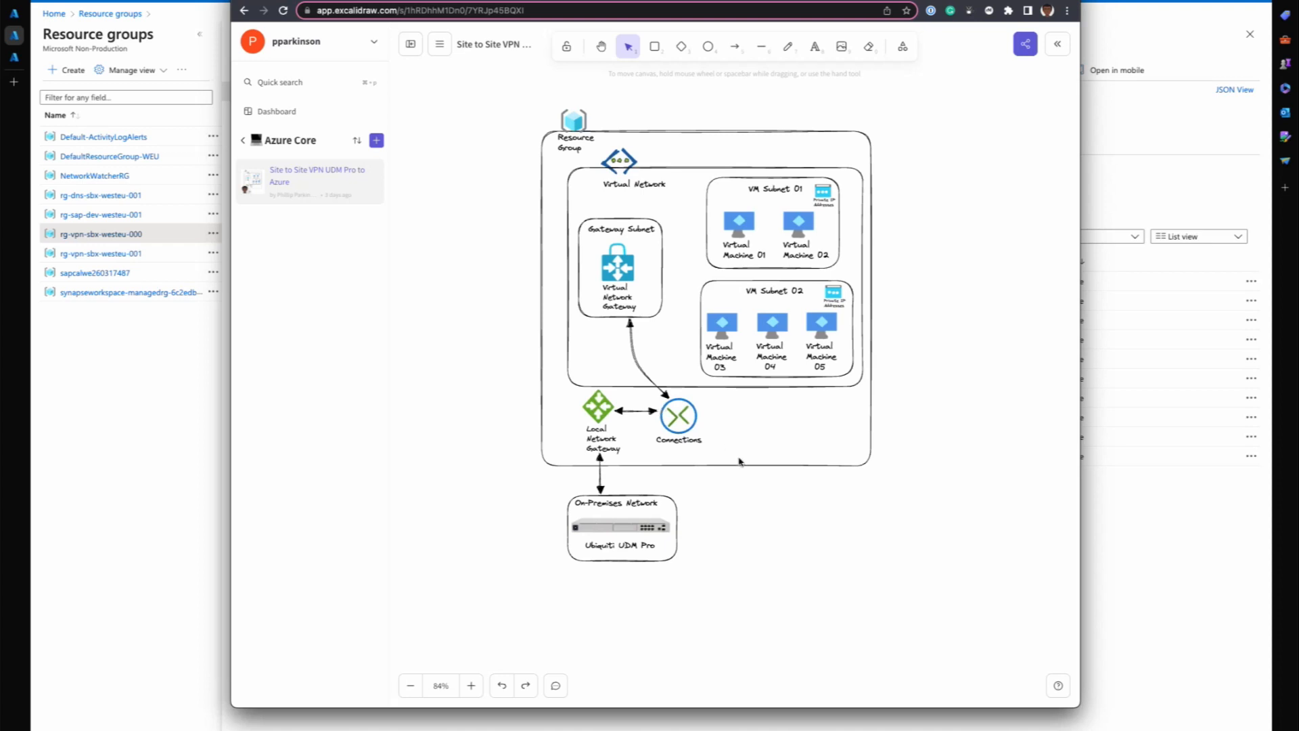
mouse_move(677, 531)
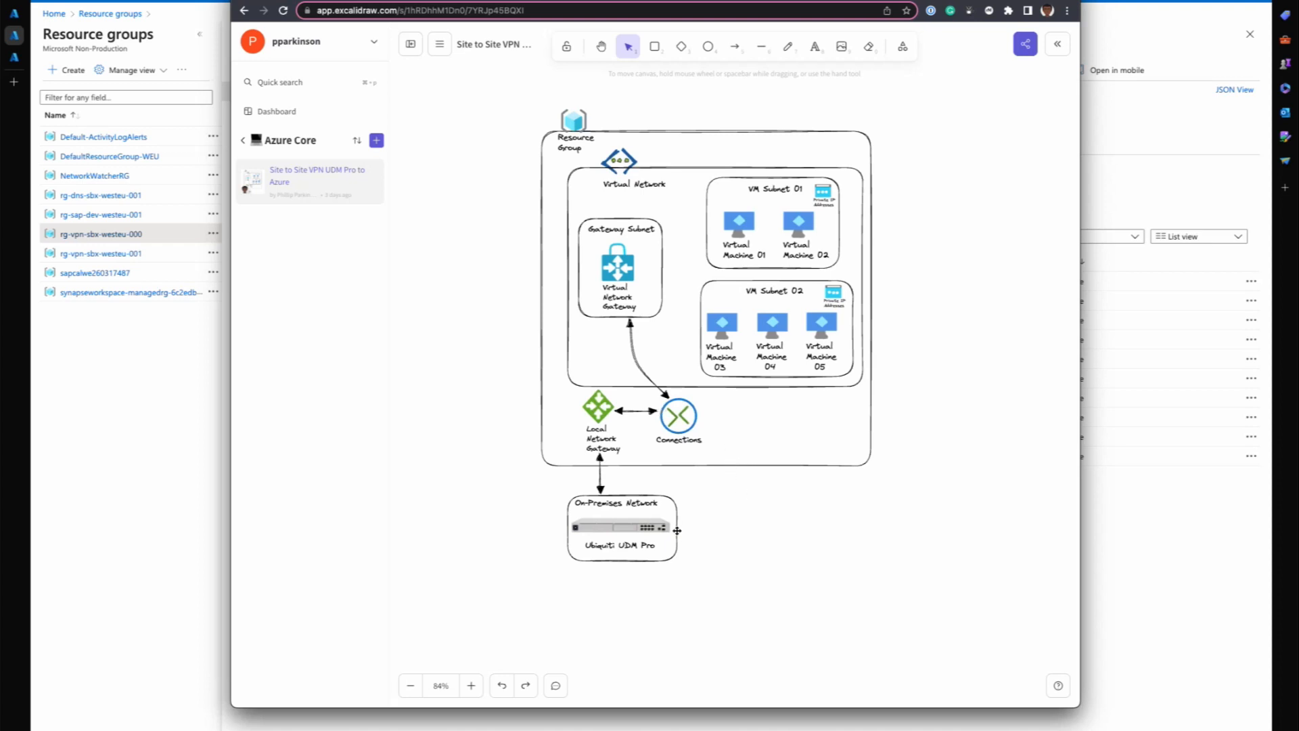
mouse_move(587, 488)
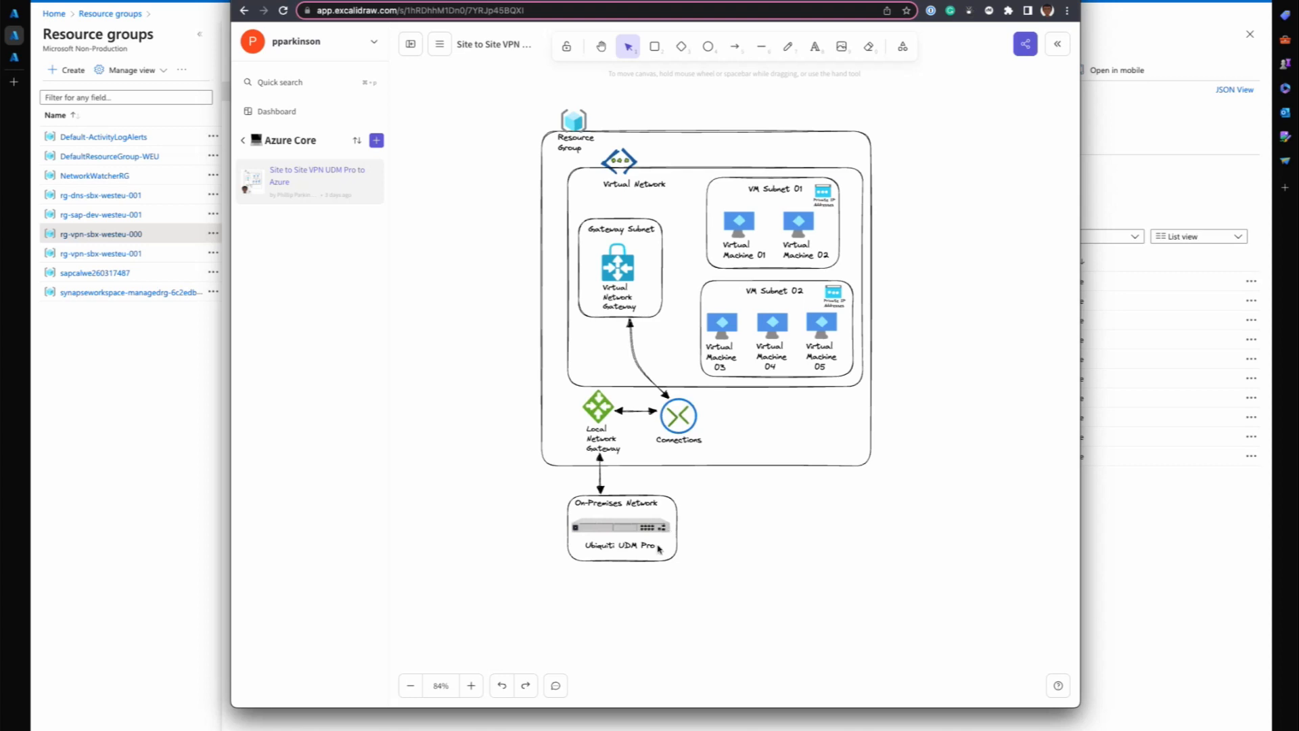
mouse_move(637, 479)
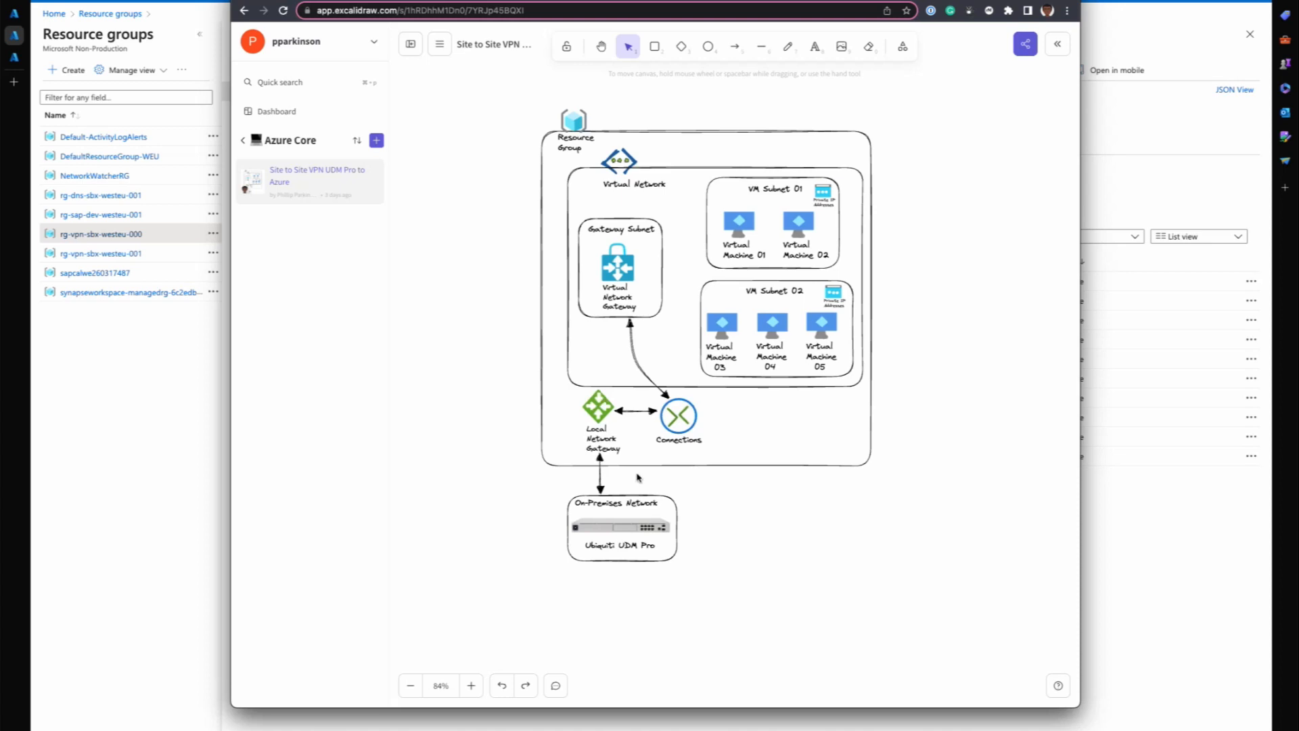
mouse_move(637, 471)
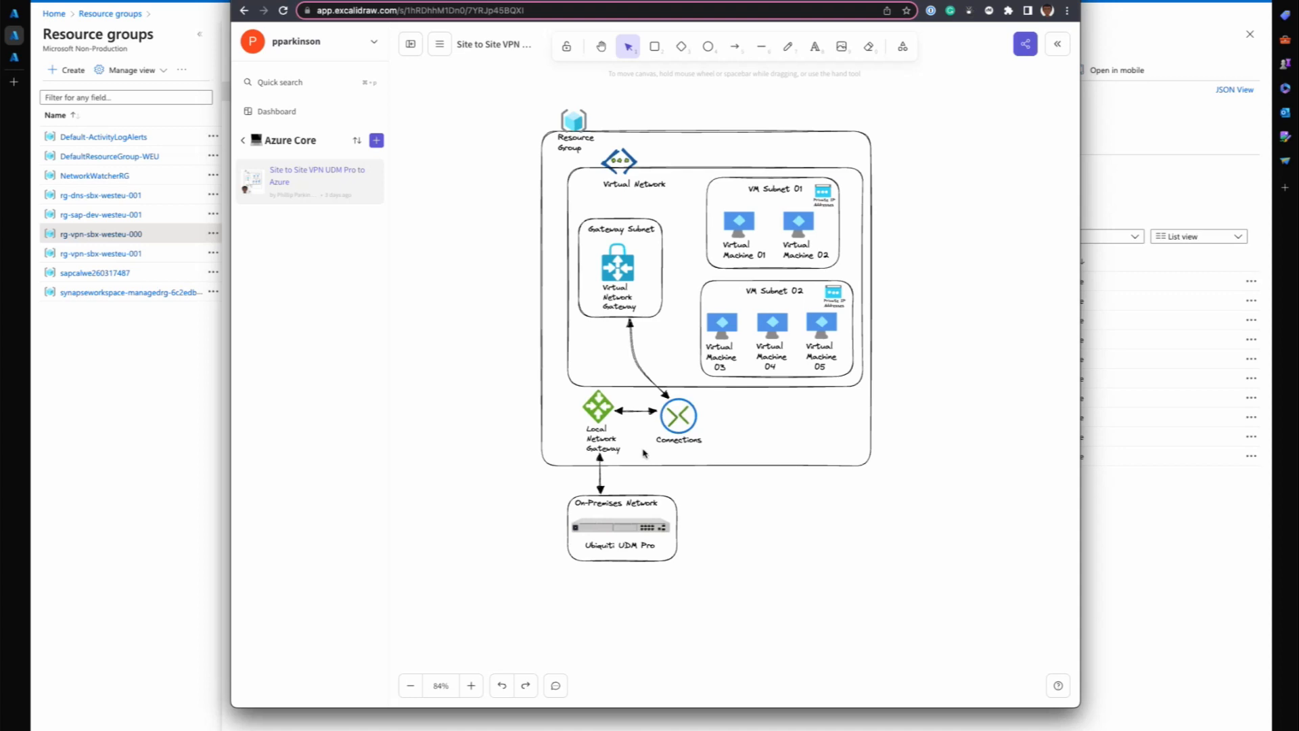
mouse_move(591, 209)
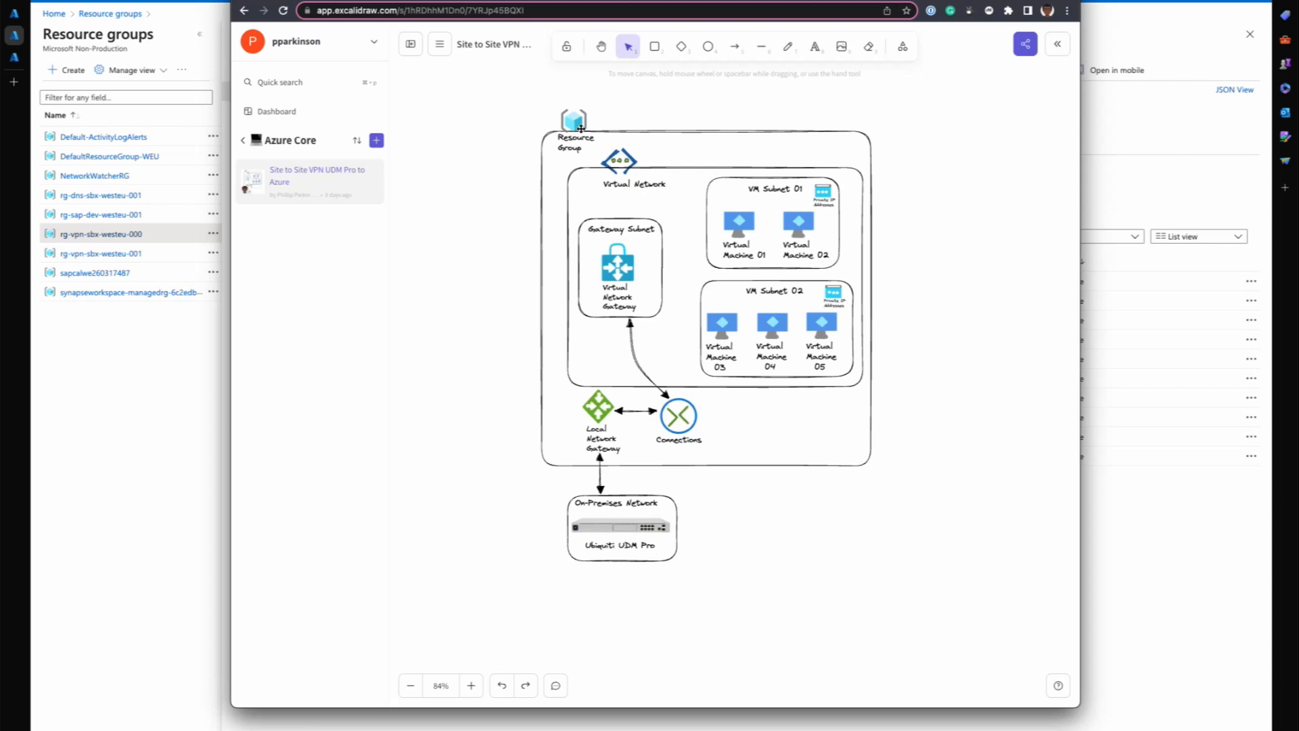
mouse_move(631, 148)
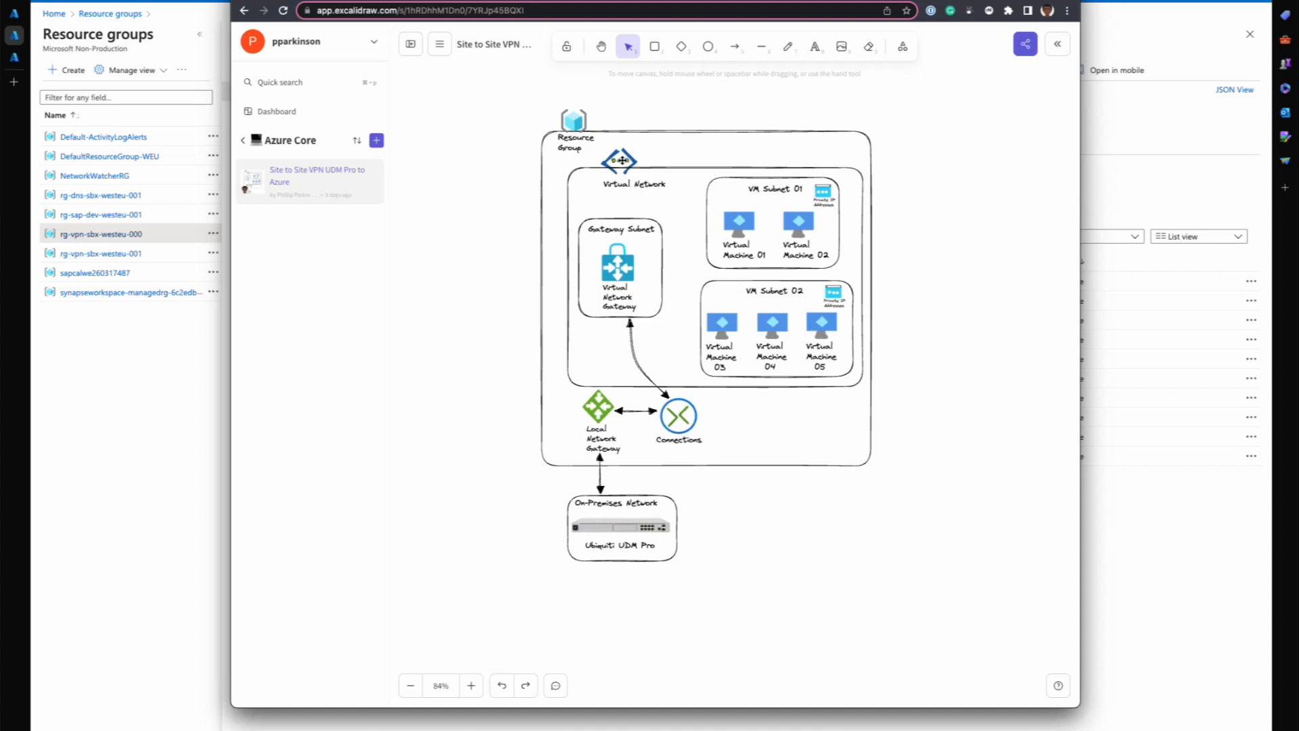
mouse_move(684, 263)
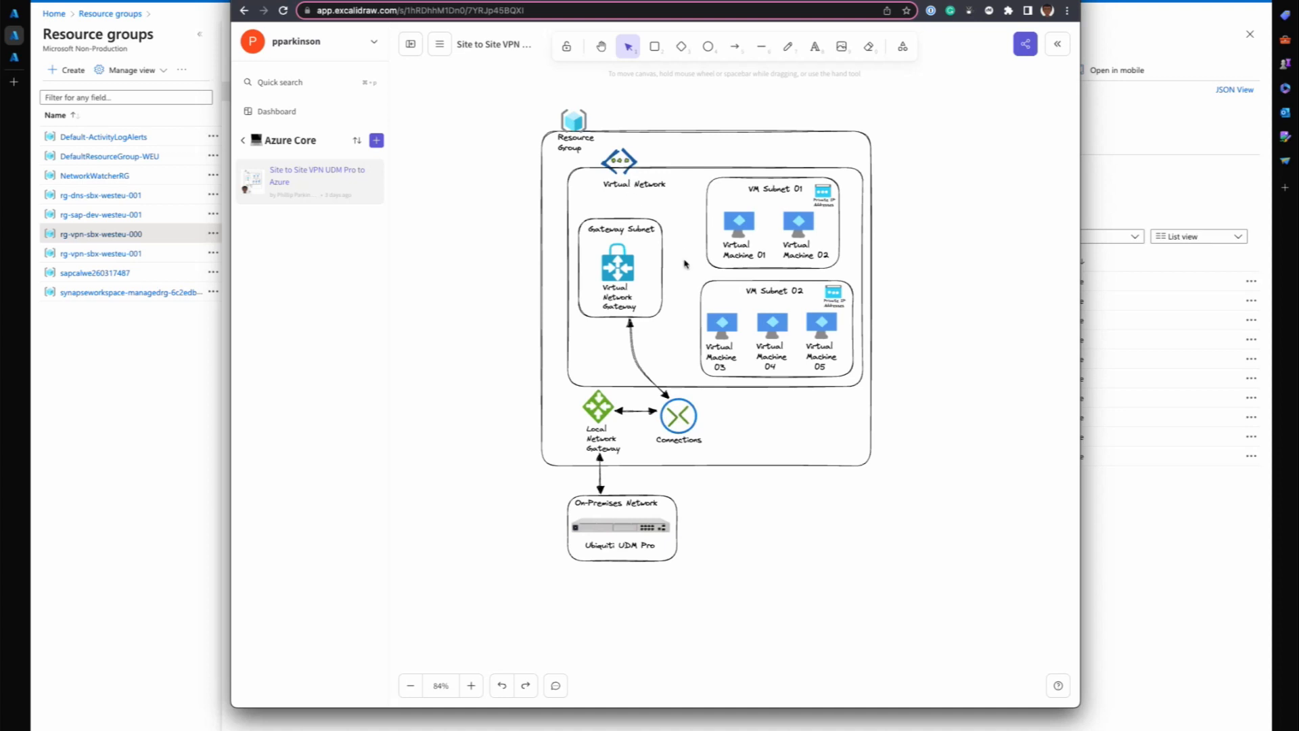
mouse_move(711, 227)
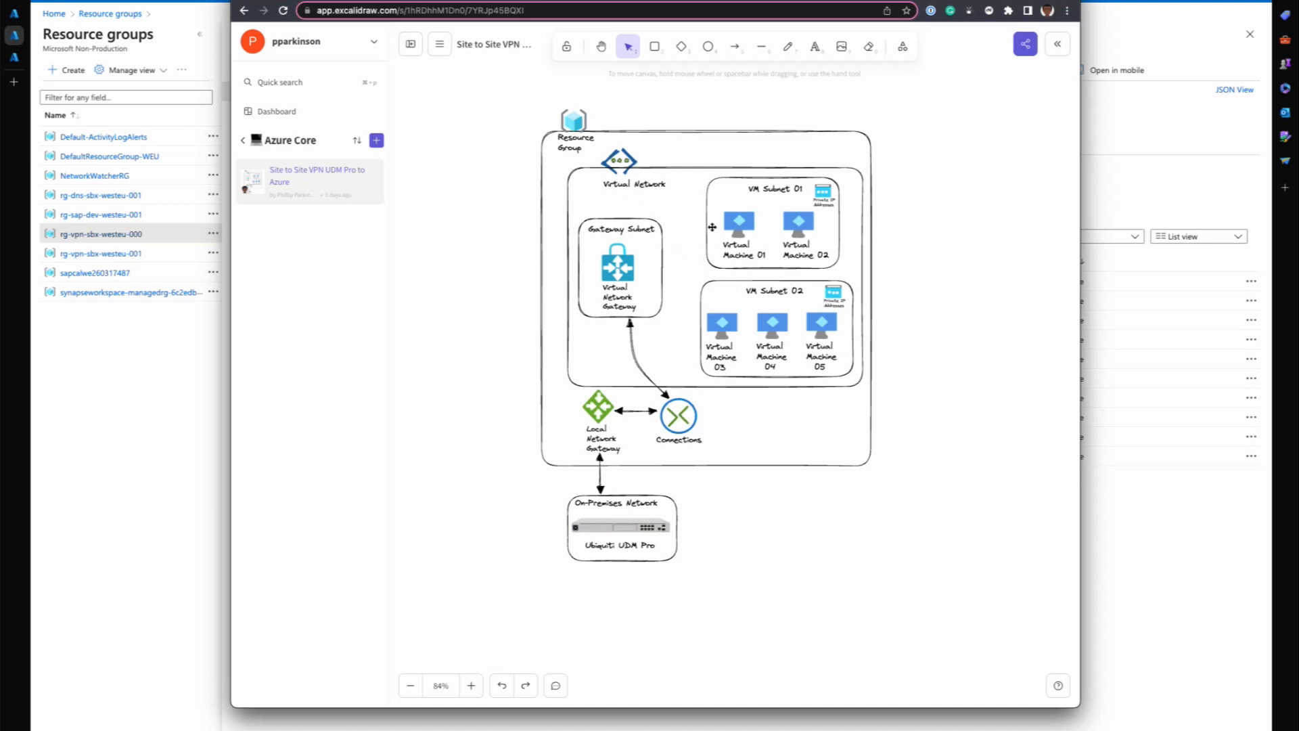
mouse_move(776, 213)
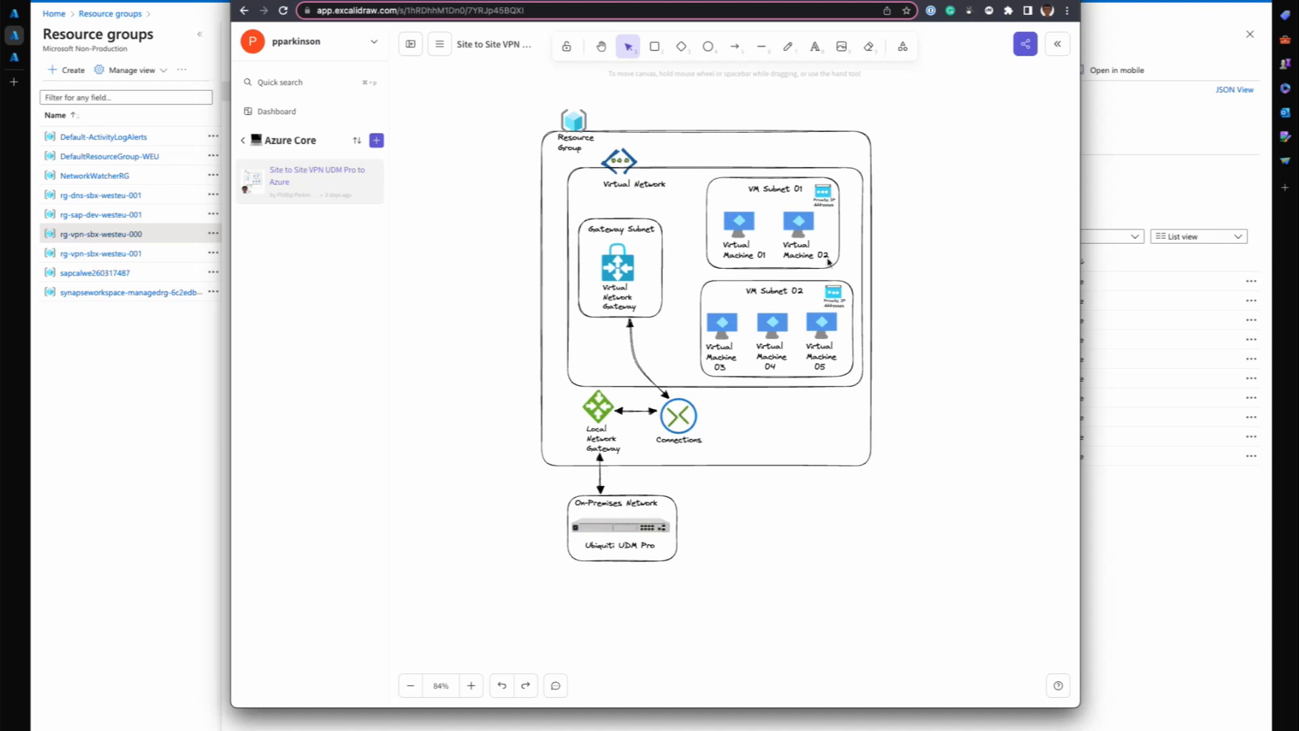
mouse_move(636, 241)
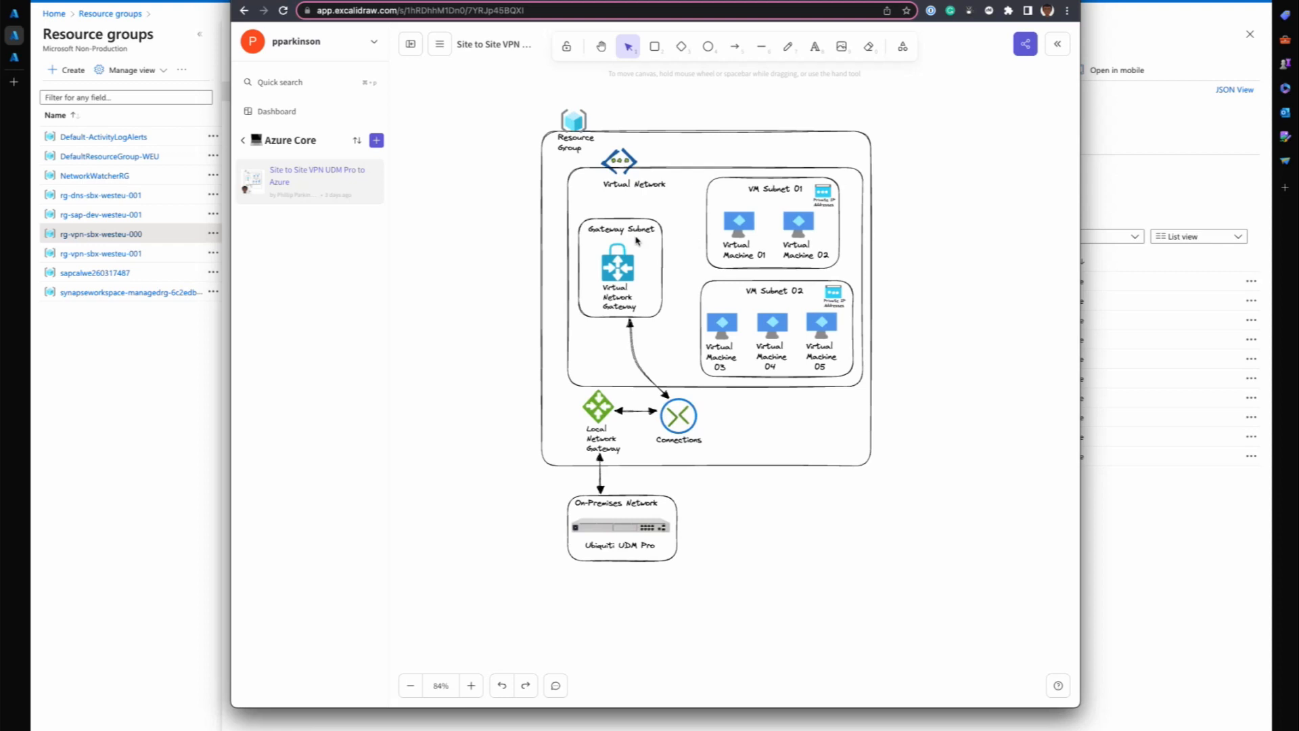
mouse_move(810, 259)
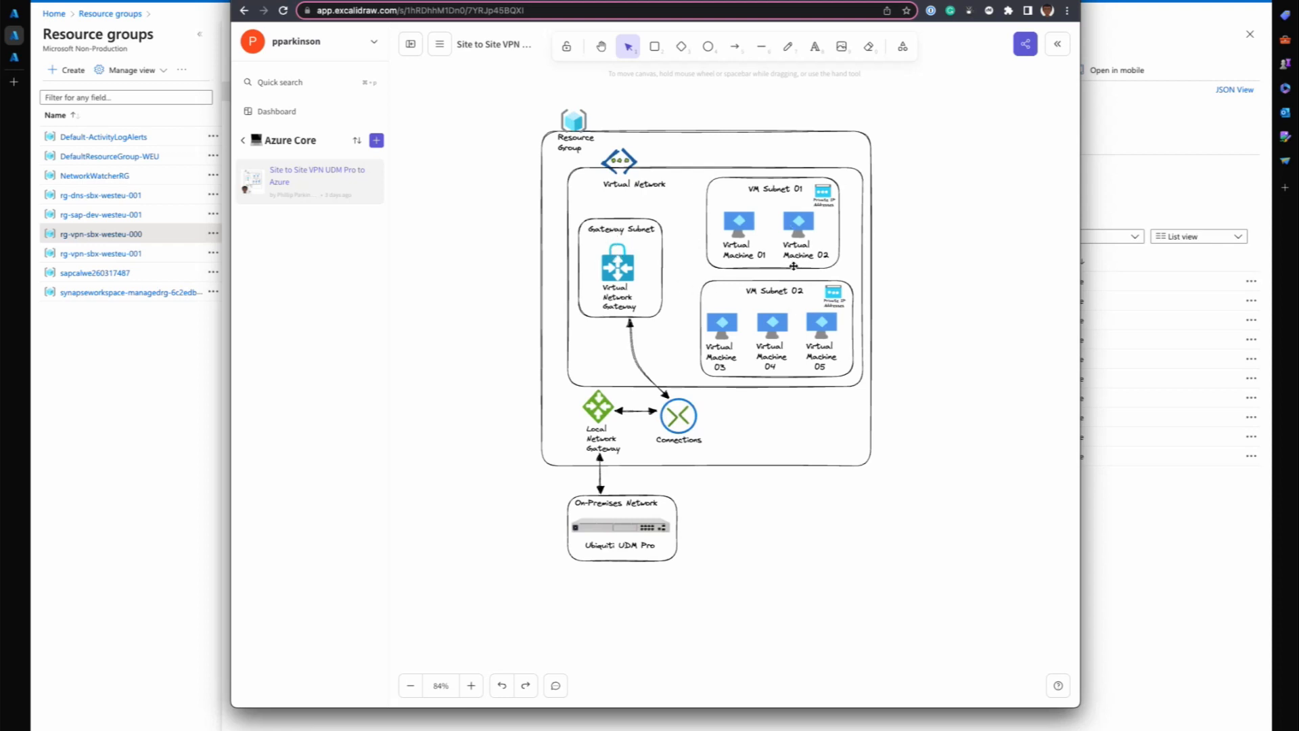
mouse_move(785, 250)
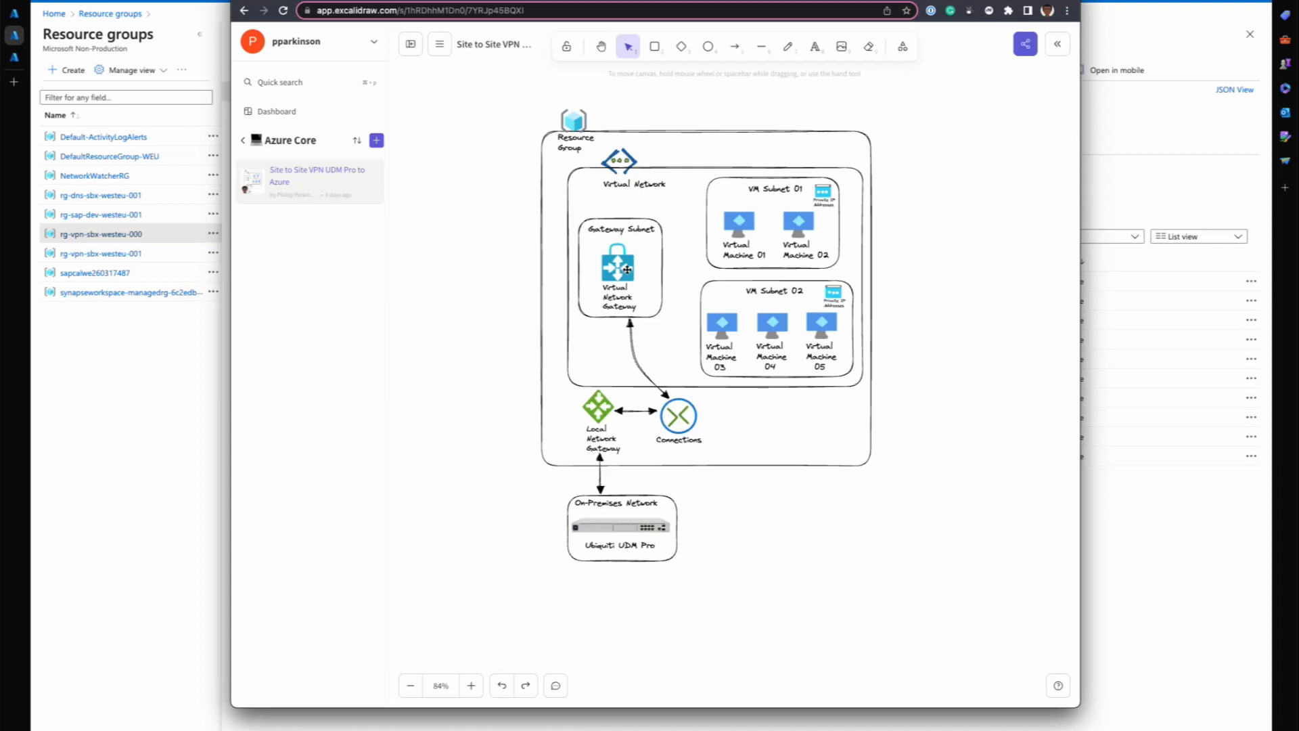
mouse_move(645, 304)
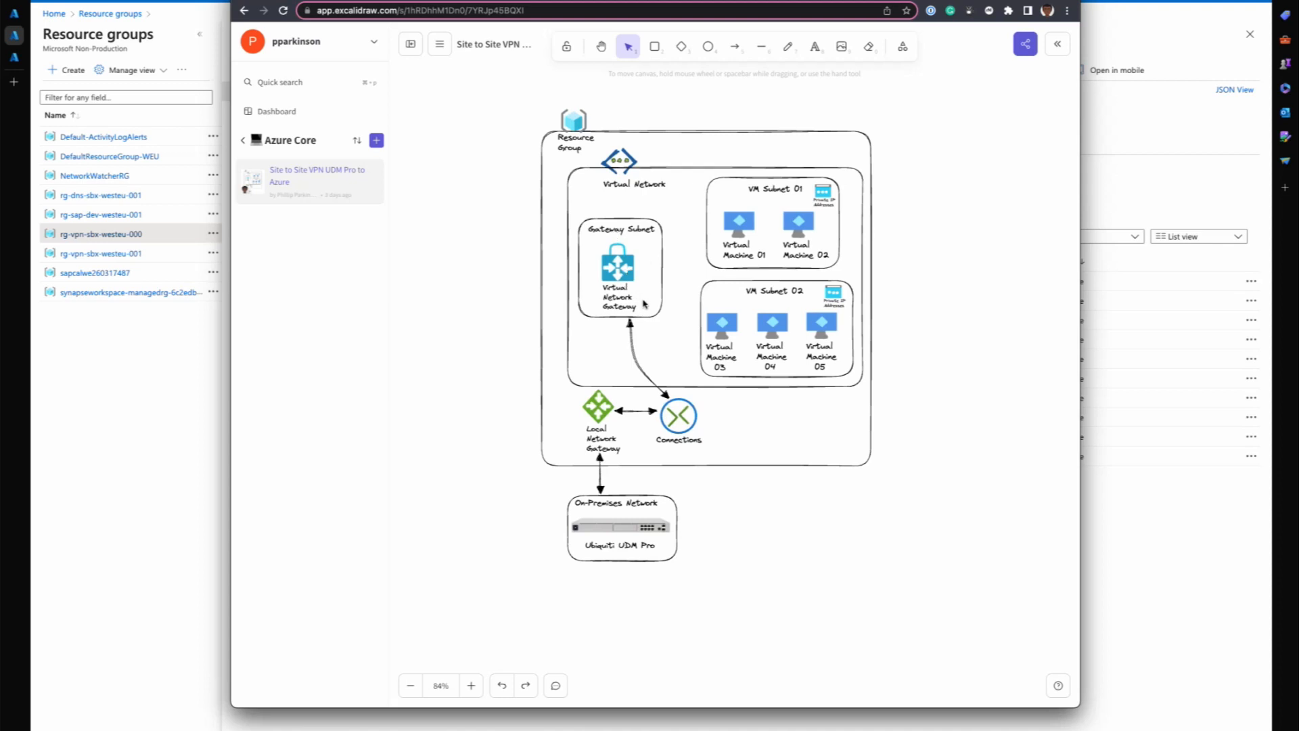
mouse_move(631, 279)
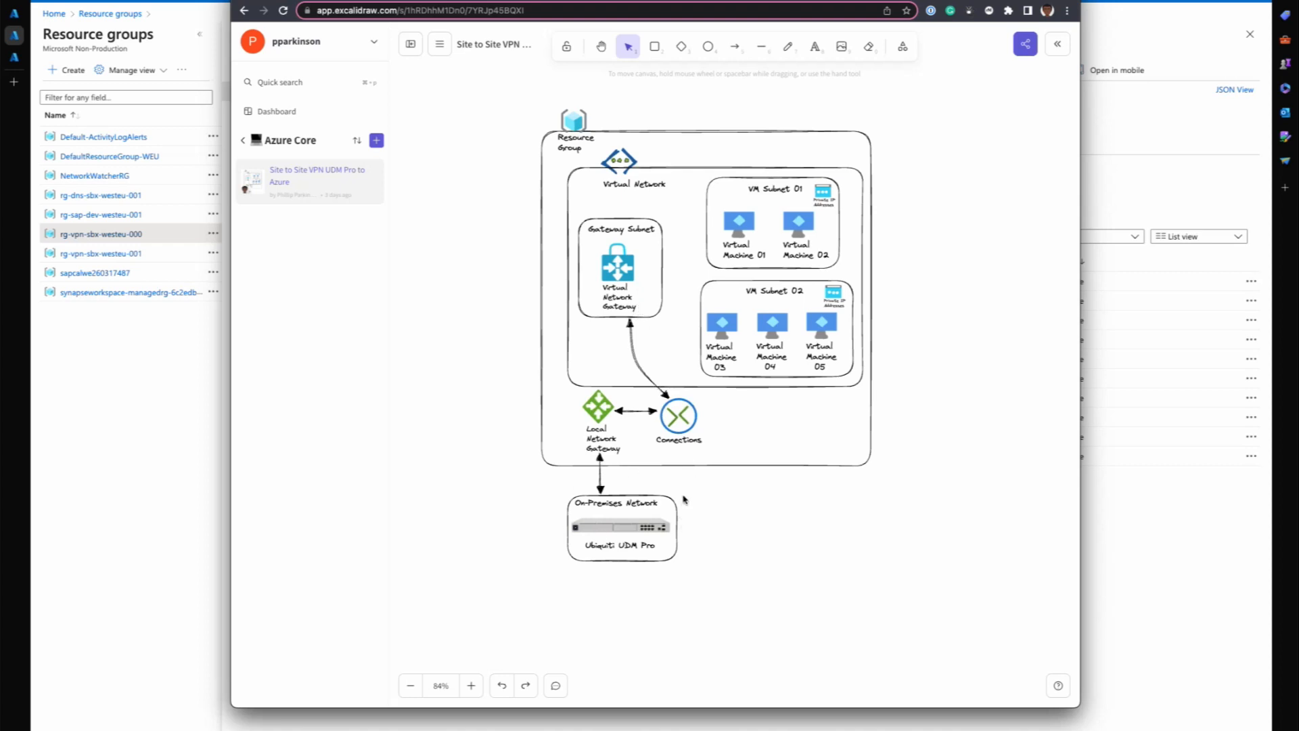
mouse_move(684, 434)
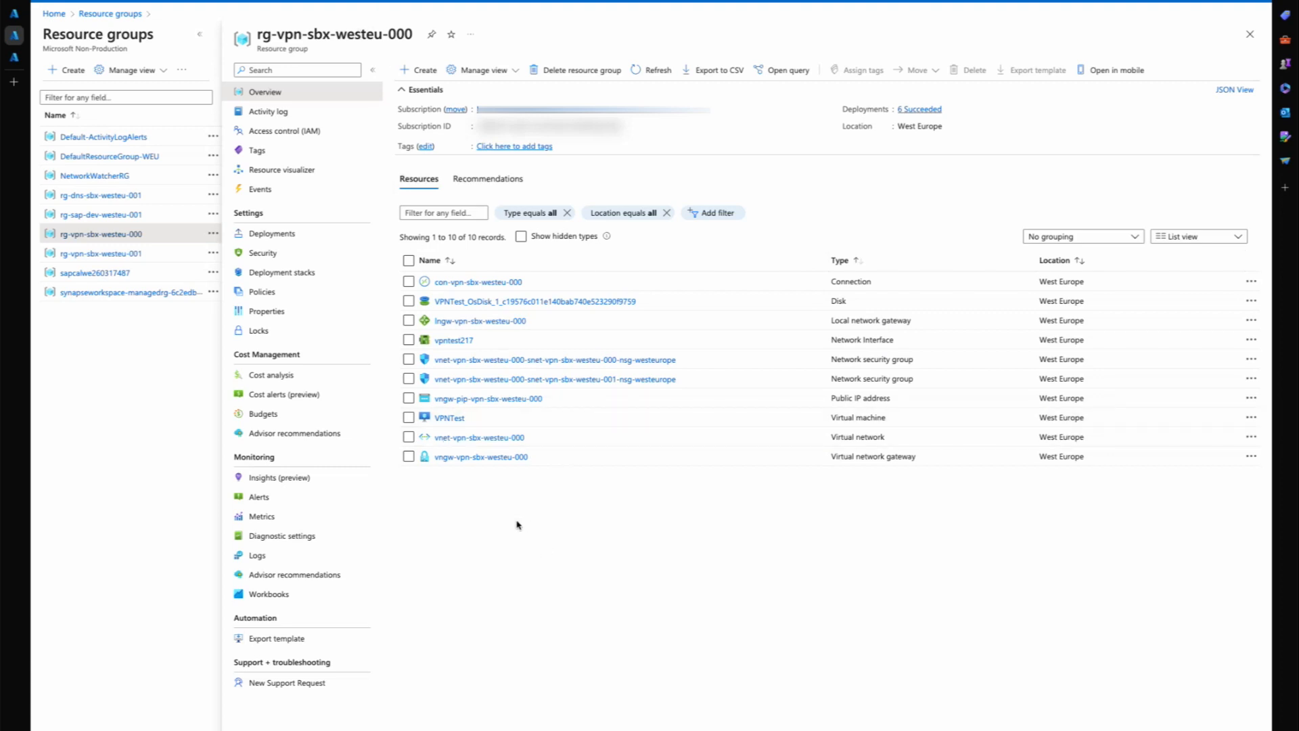
mouse_move(468, 441)
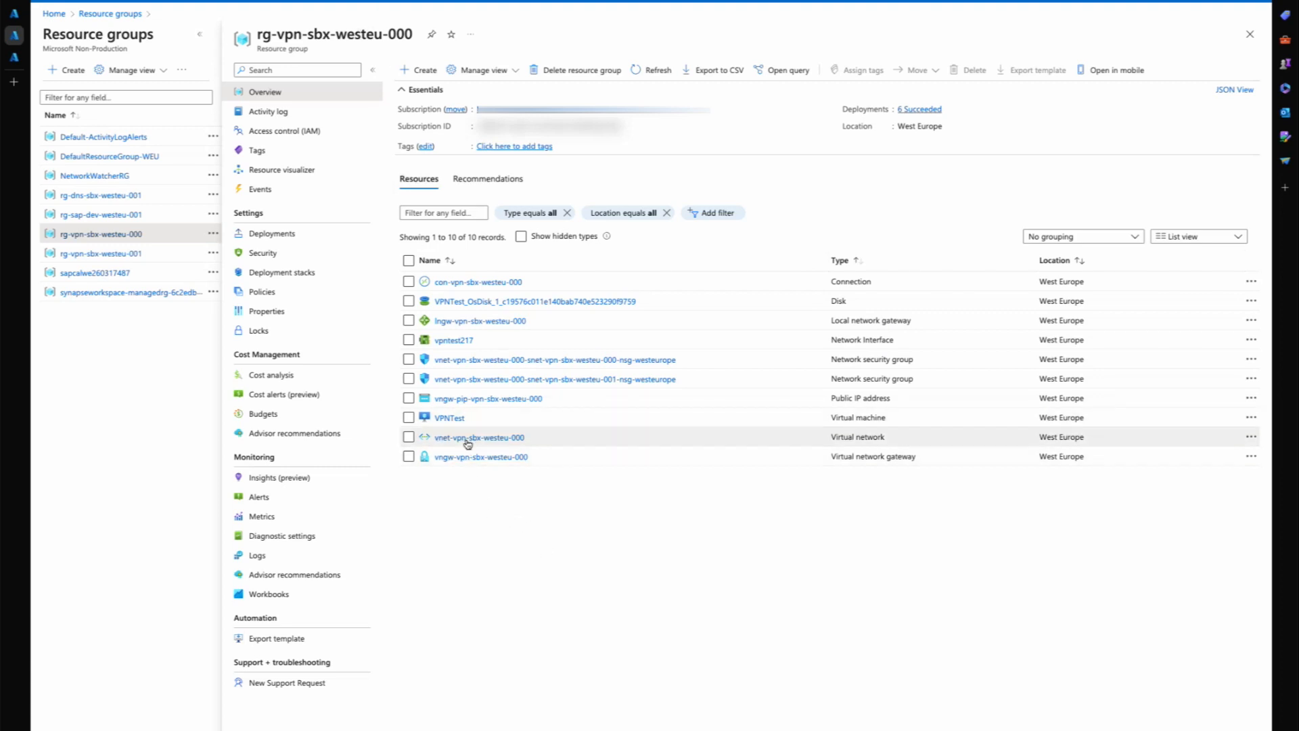
Open vnet-vpn-sbx-westeu-000 and view its address space with three address ranges.
left_click(479, 438)
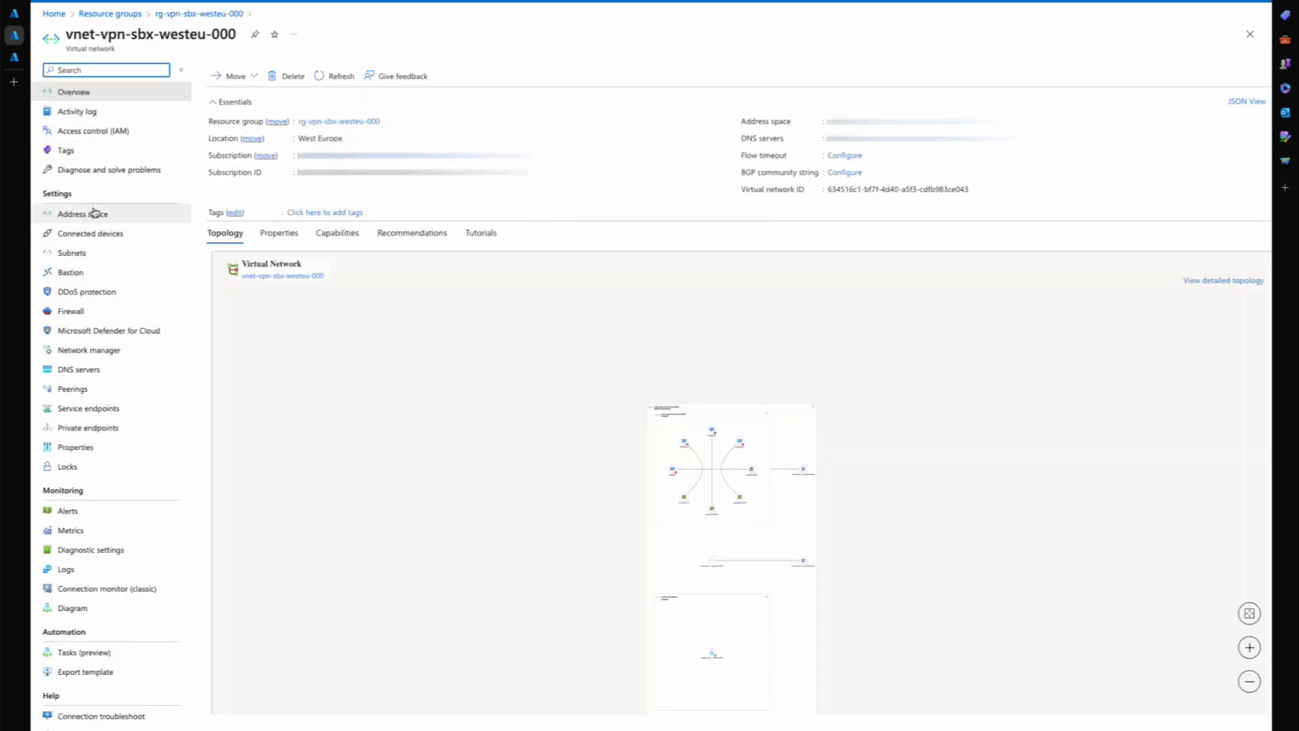
left_click(82, 214)
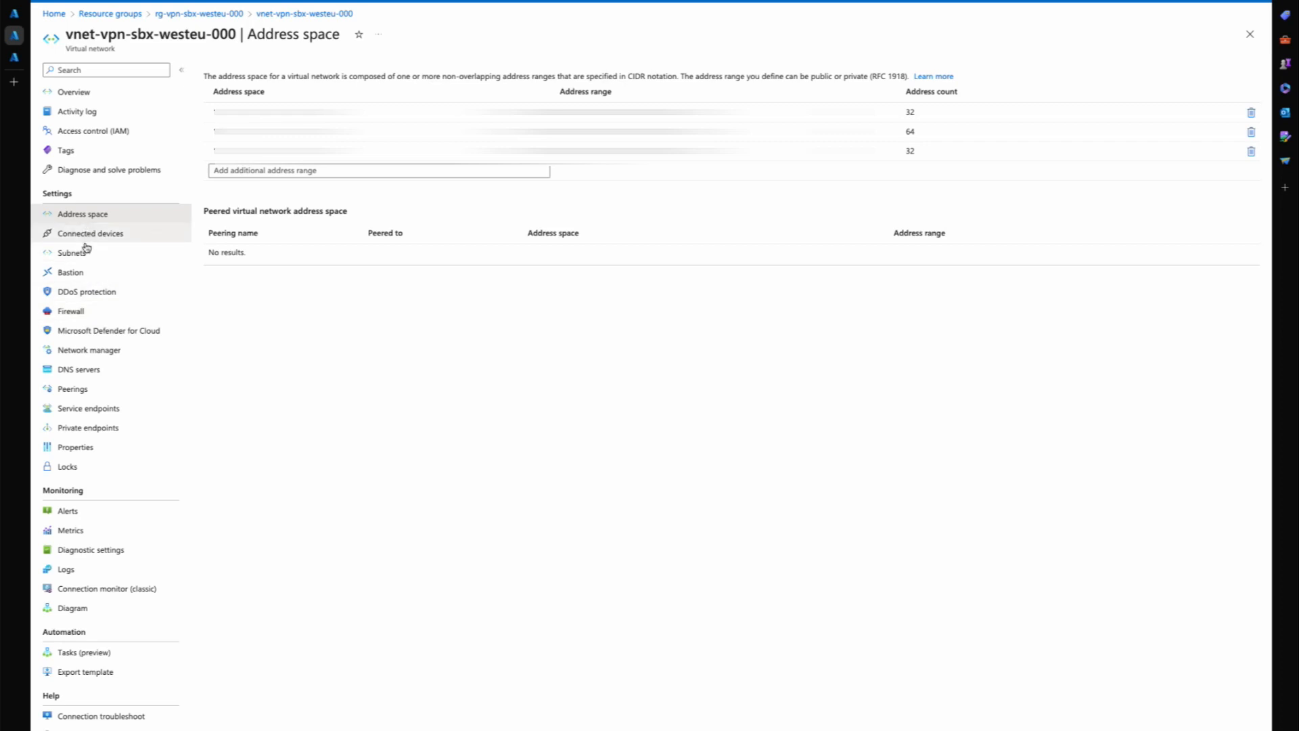
List the VNet's subnets: two VM subnets and GatewaySubnet with available IP counts.
left_click(71, 252)
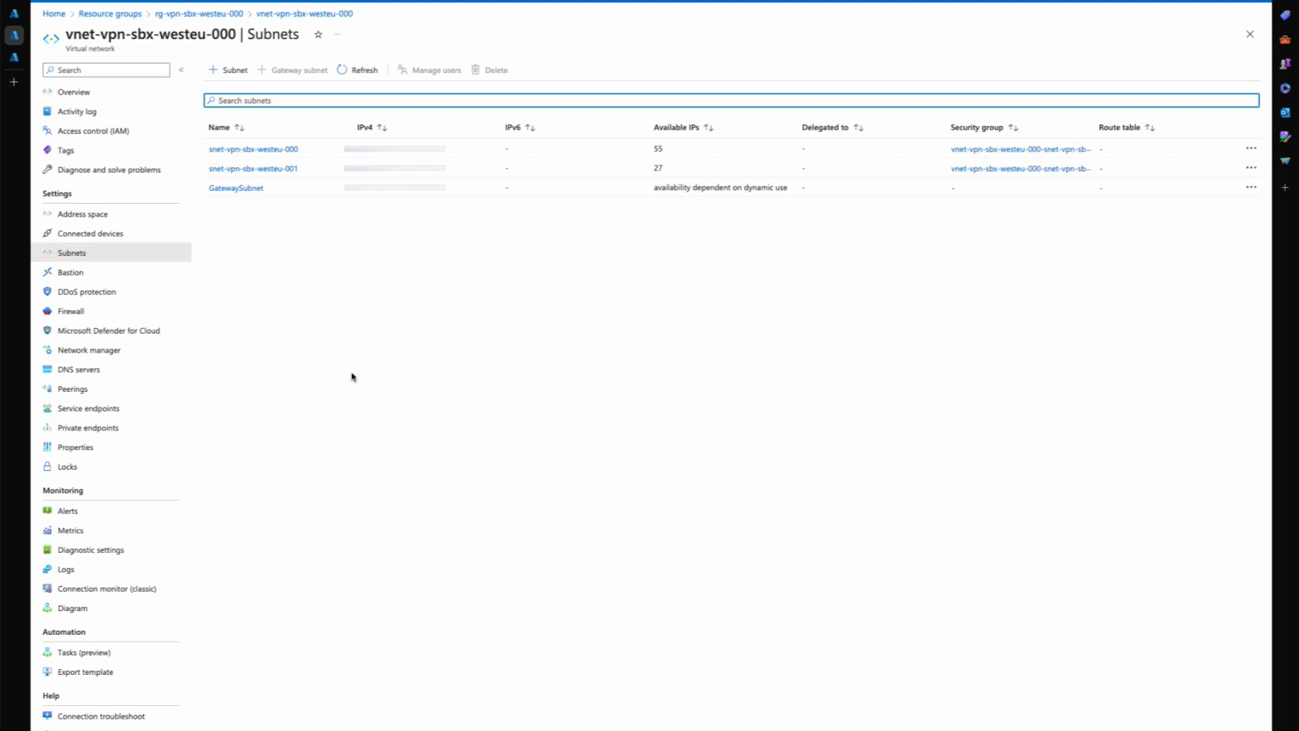
mouse_move(199, 278)
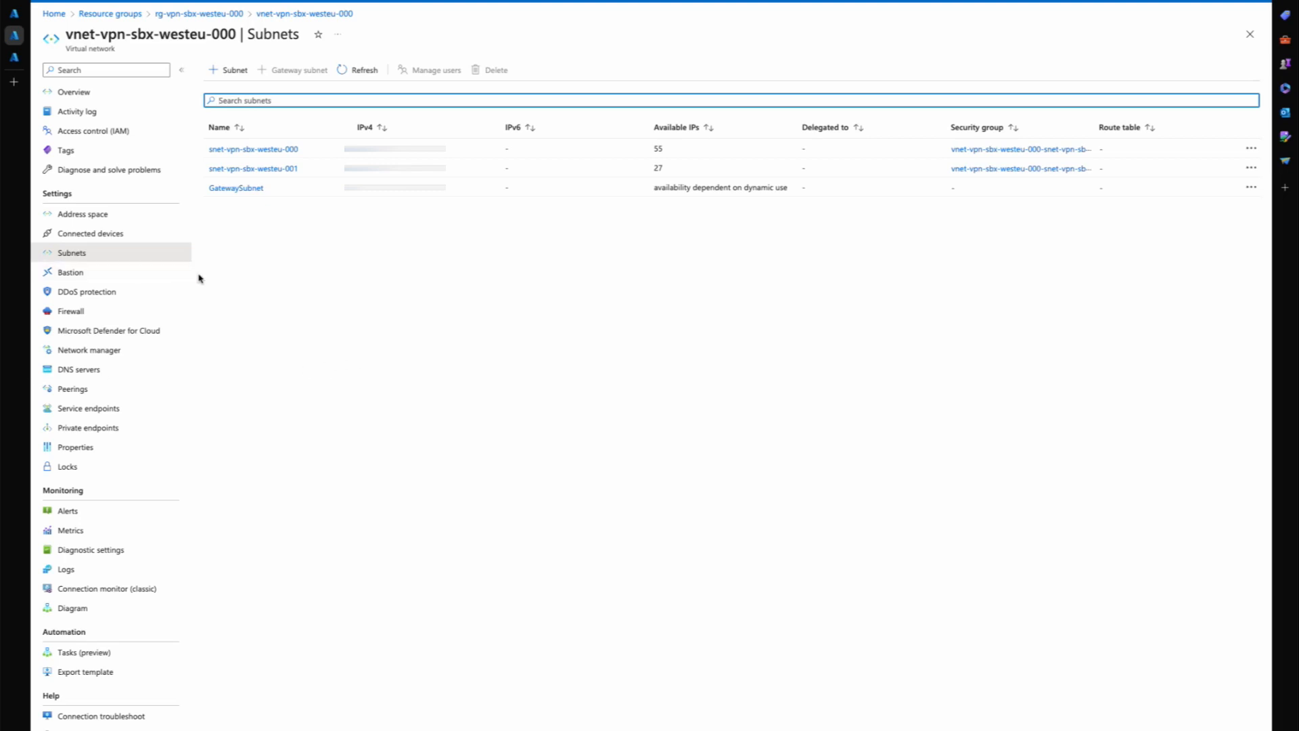
mouse_move(278, 274)
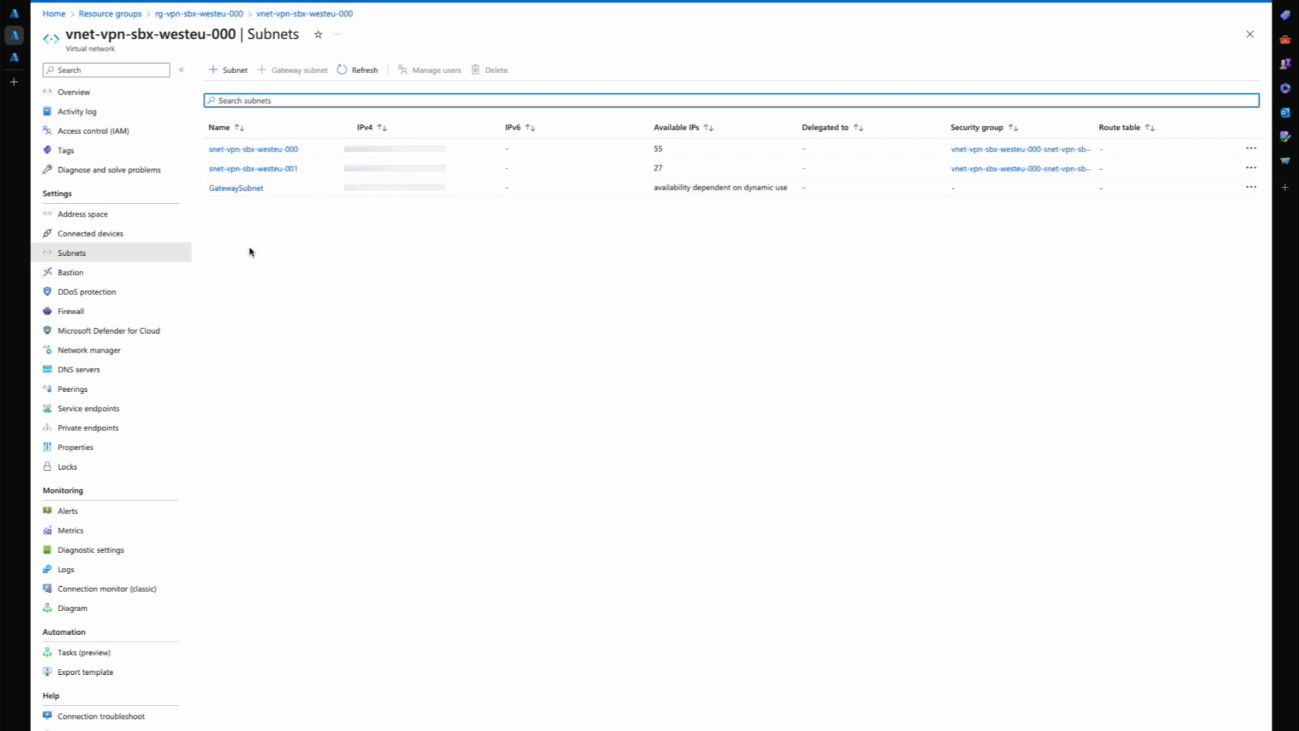
mouse_move(277, 272)
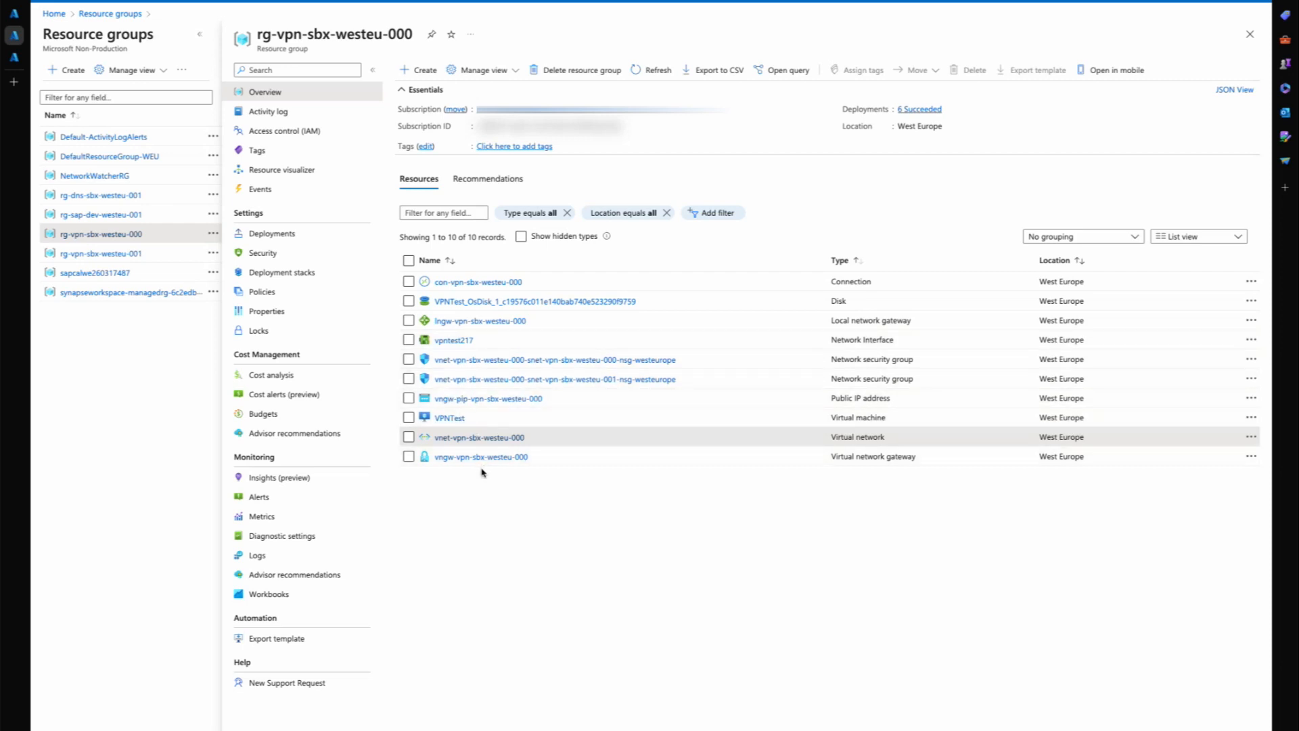
mouse_move(483, 483)
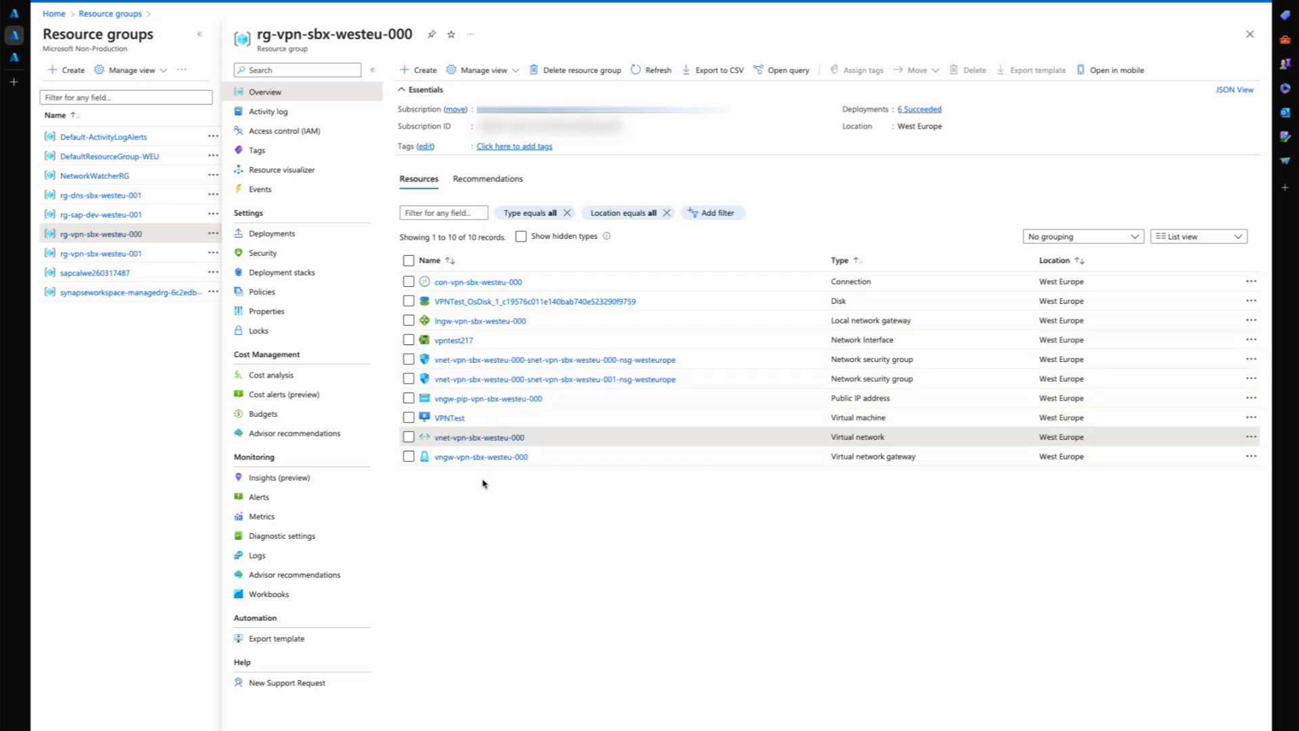
mouse_move(480, 457)
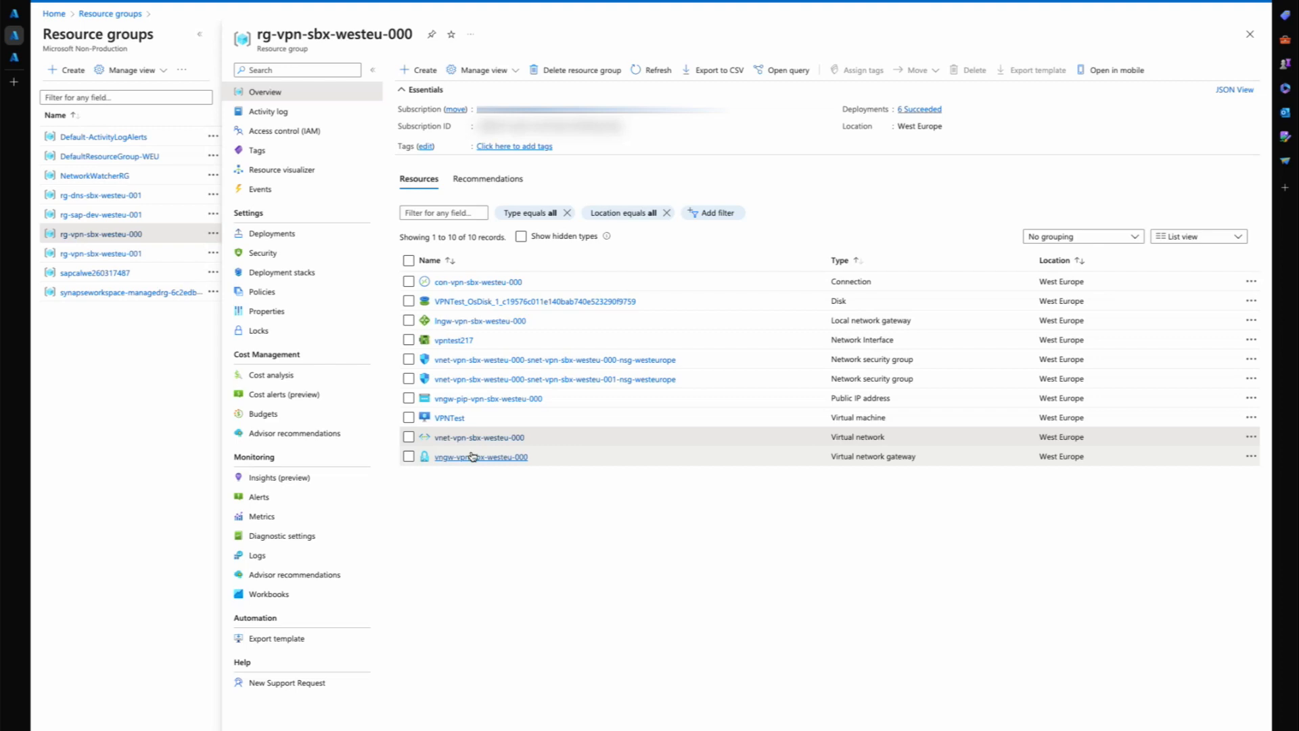
Open the VPN virtual network gateway's overview: Basic SKU, route-based, on GatewaySubnet.
left_click(479, 457)
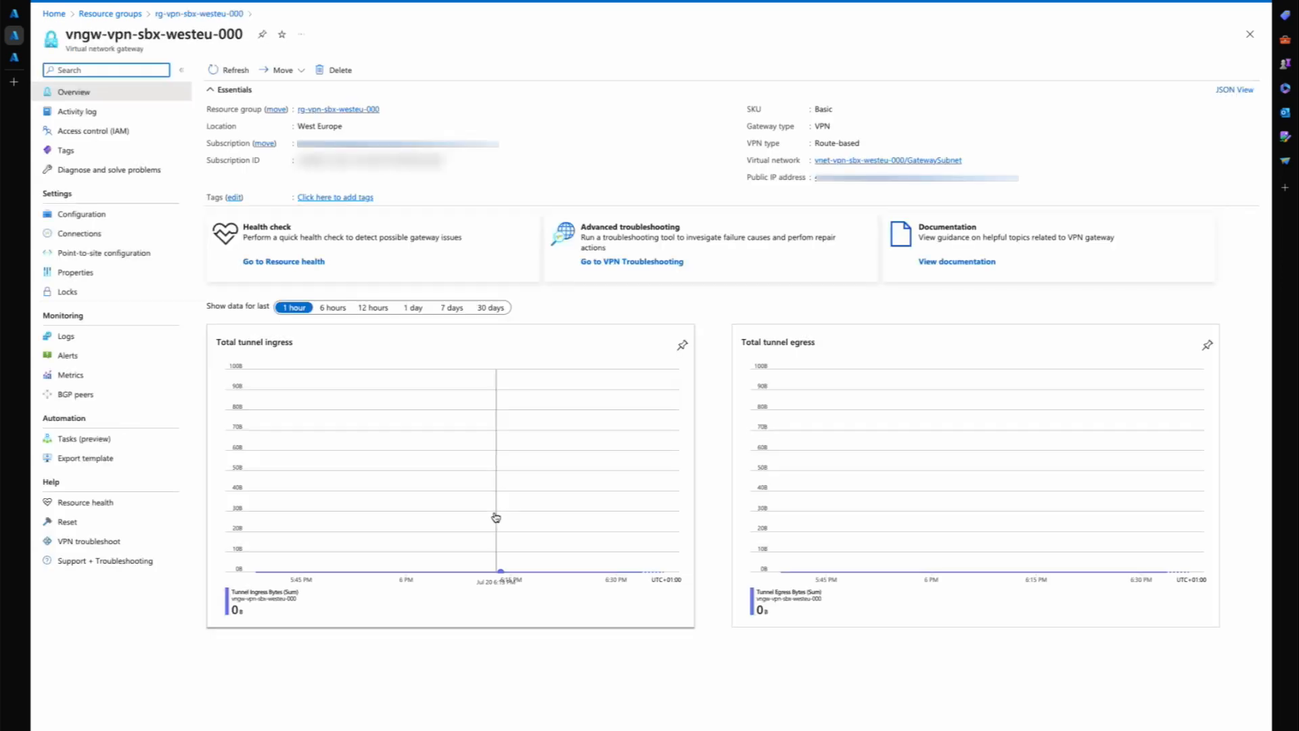
Check the gateway configuration, then confirm con-vpn-sbx-westeu-000 is a connected IPsec link.
left_click(82, 214)
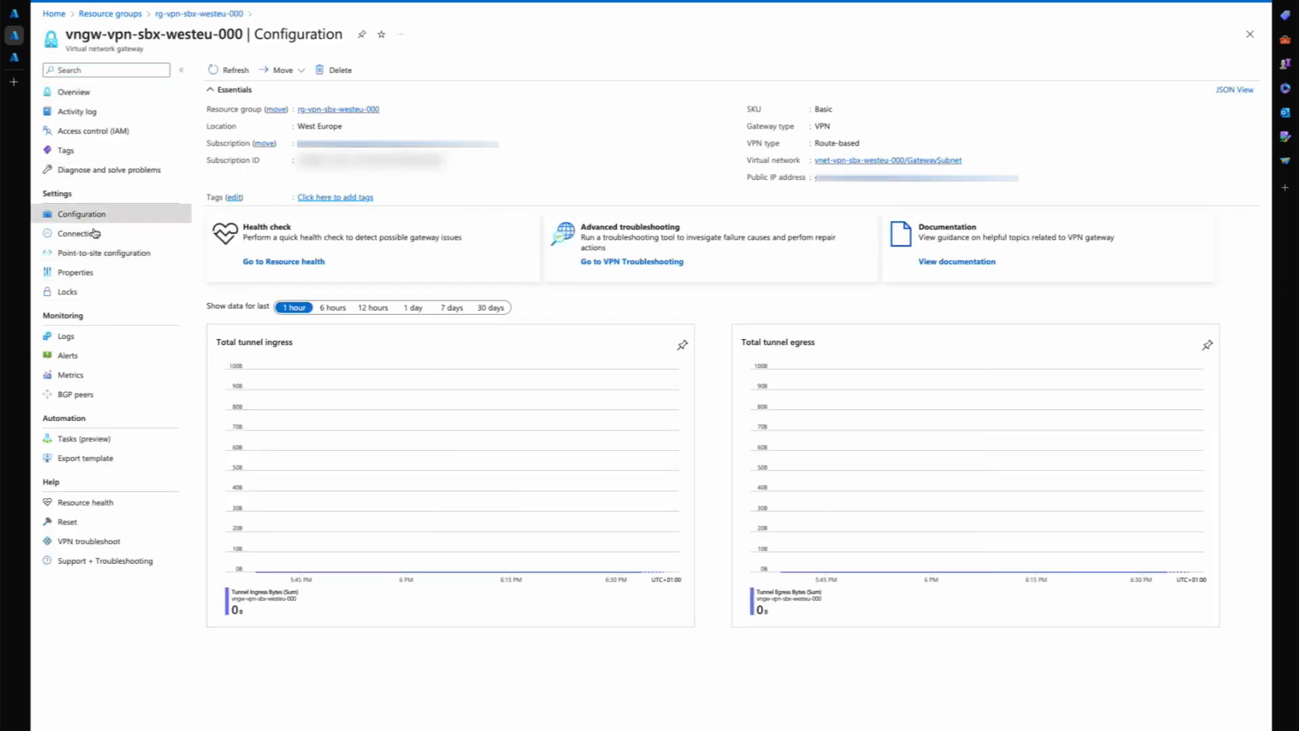
left_click(81, 214)
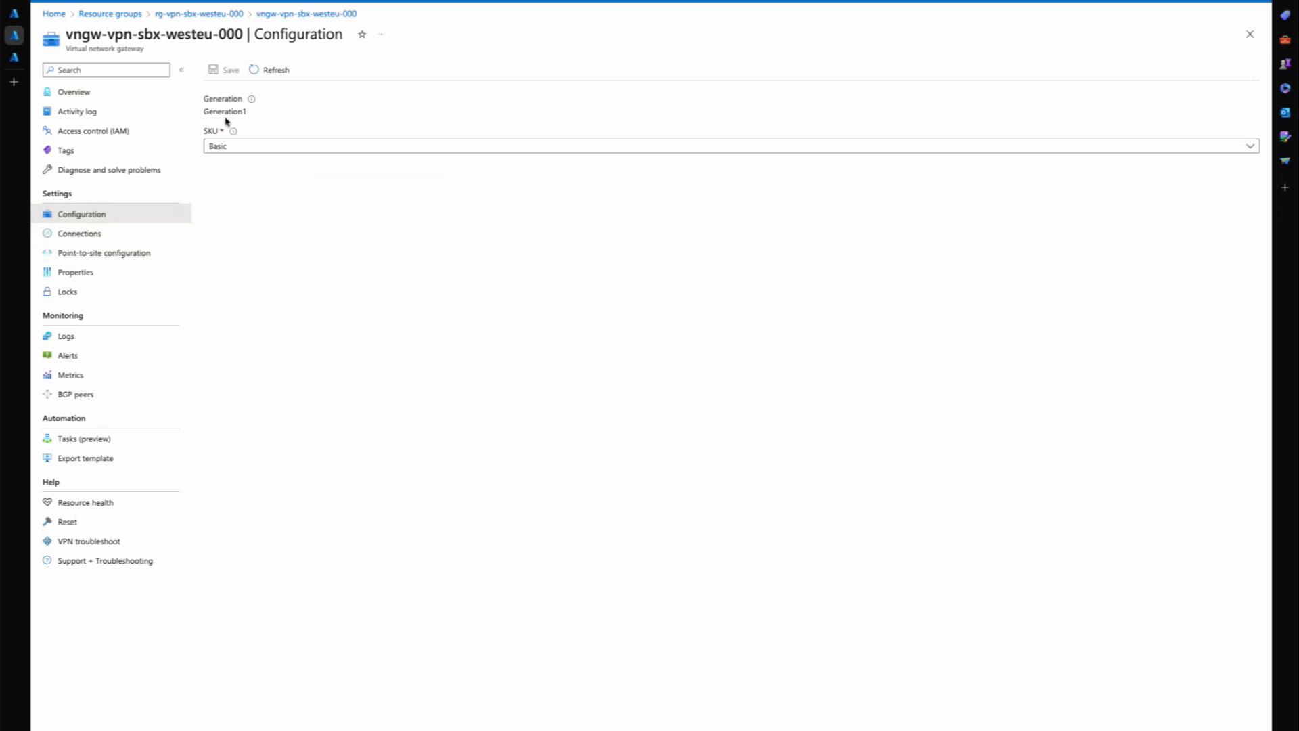
mouse_move(269, 298)
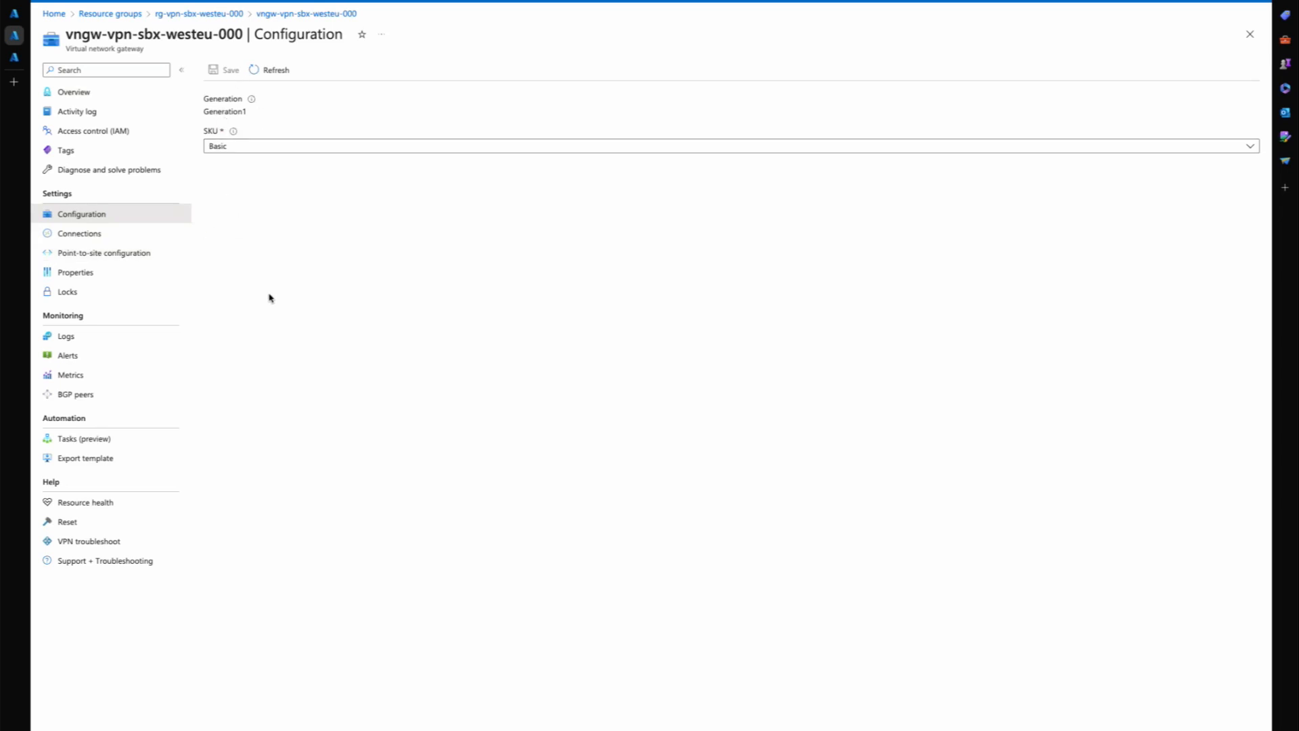
left_click(80, 233)
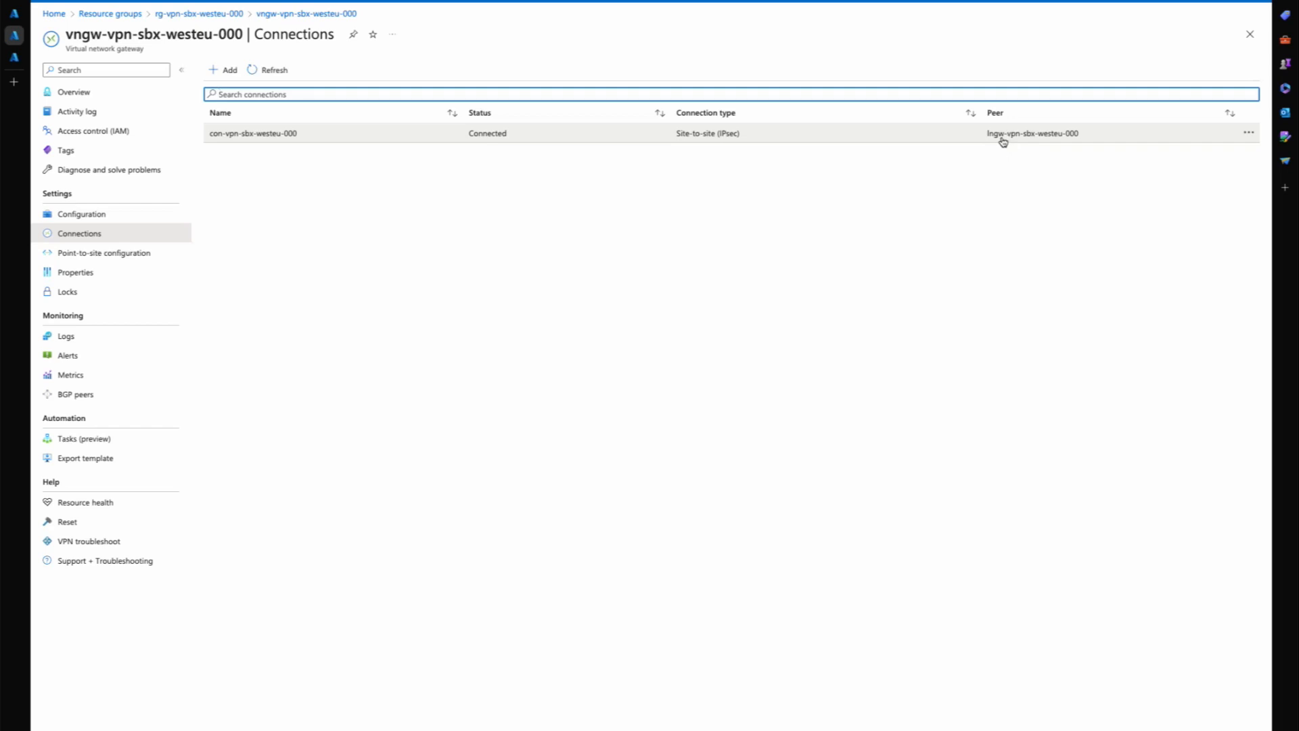
mouse_move(389, 154)
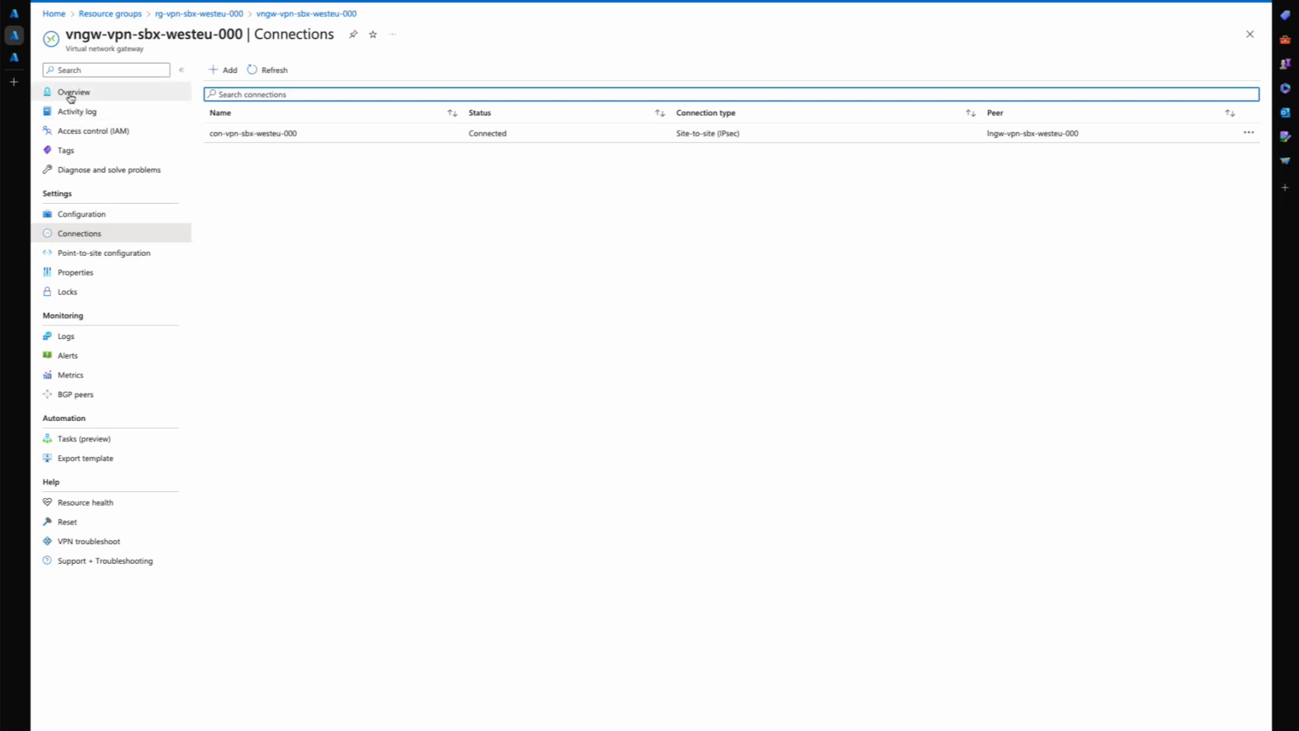
Open lngw-vpn-sbx-westeu-000's configuration showing three 192.168.x.0/24 ranges and BGP off.
left_click(74, 91)
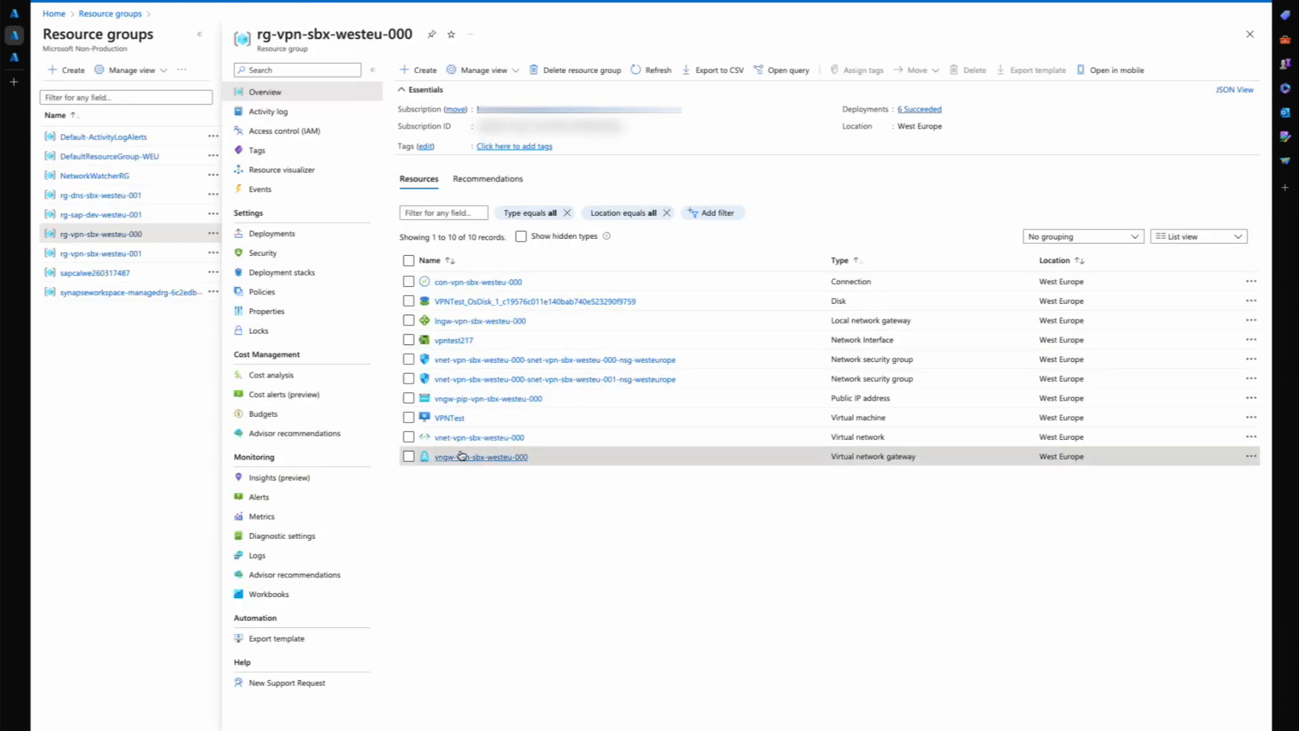
mouse_move(479, 320)
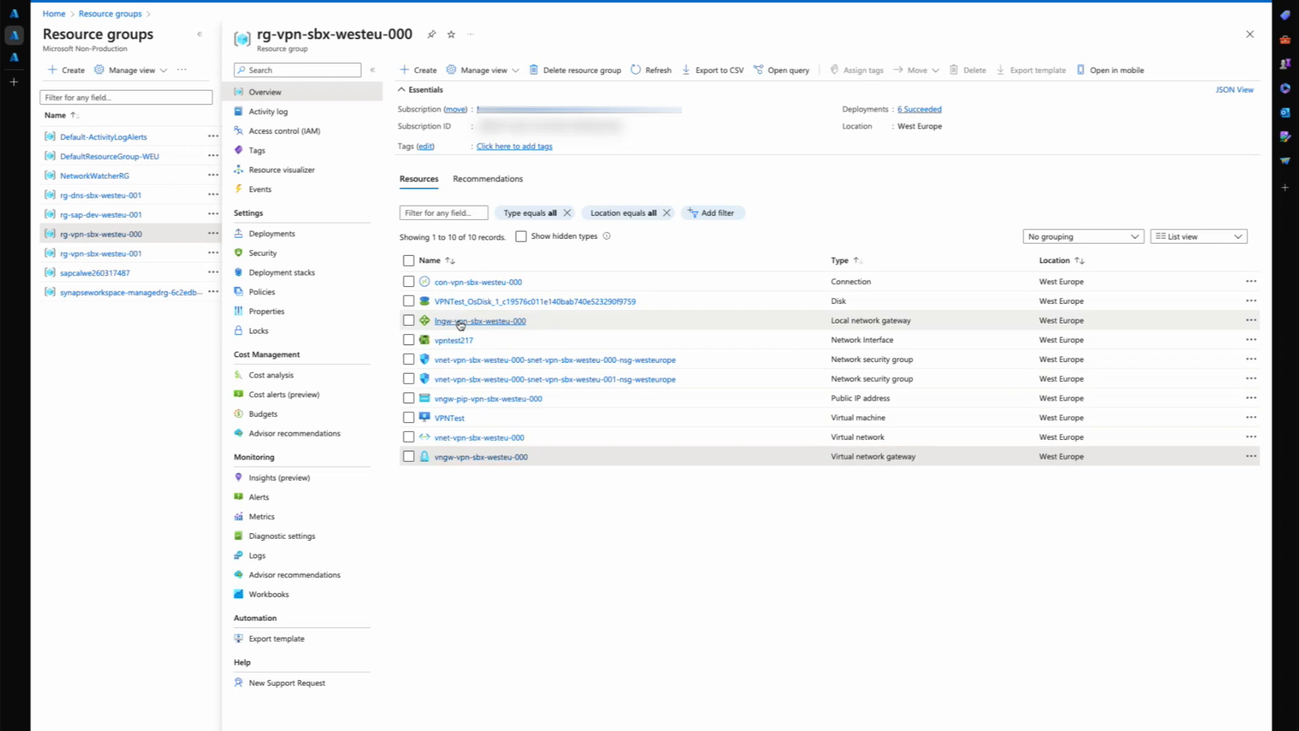
left_click(479, 321)
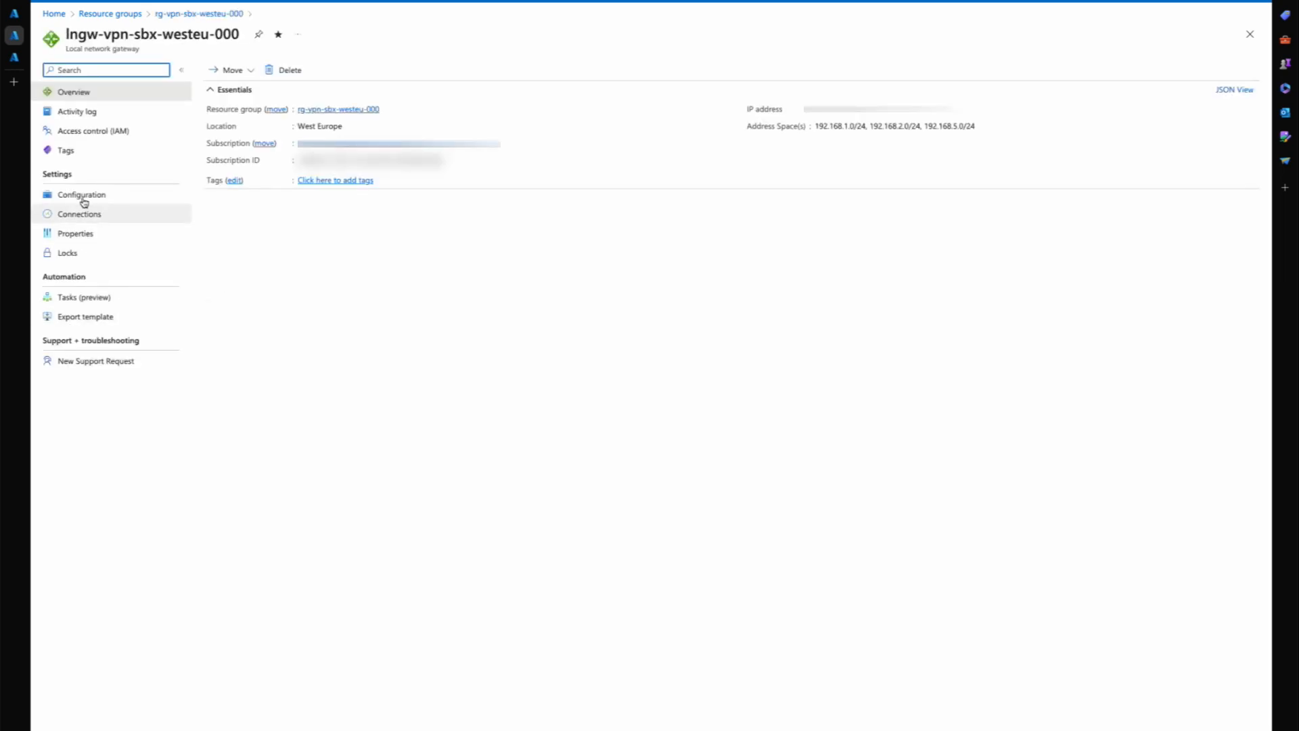
left_click(81, 194)
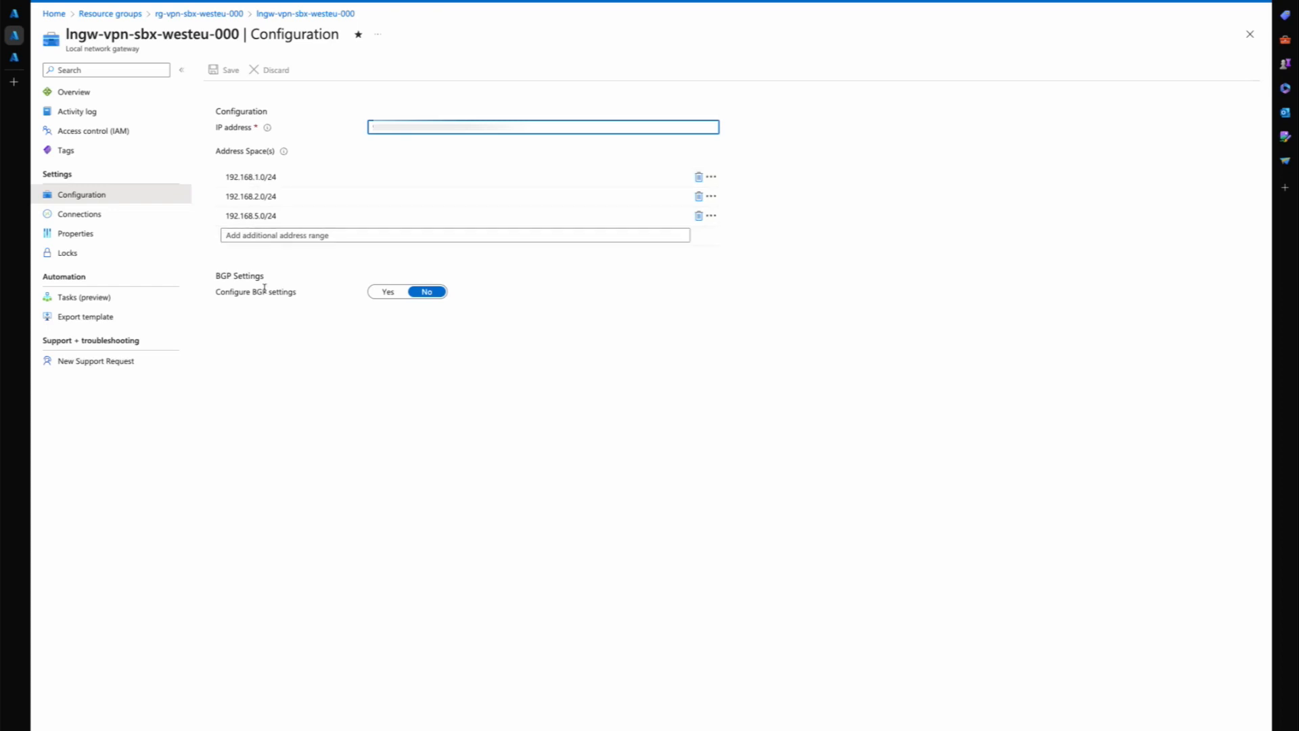
mouse_move(273, 370)
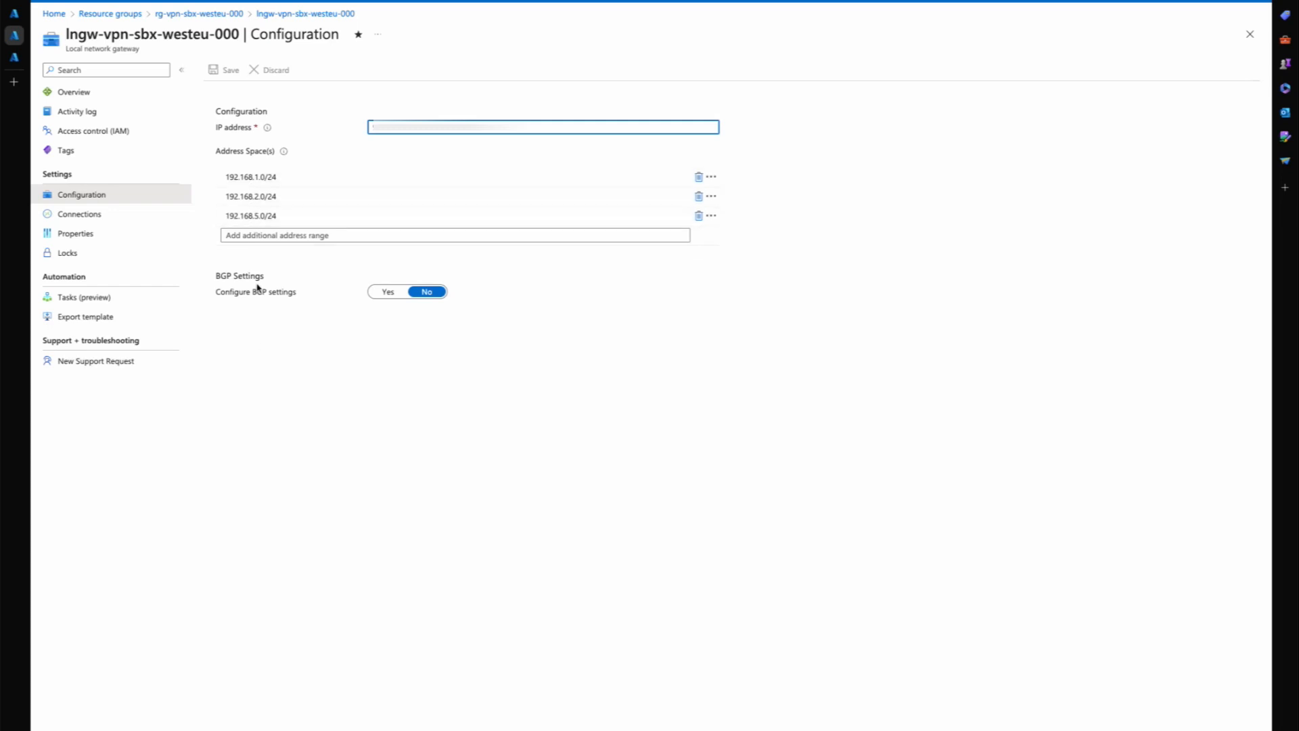
Open con-vpn-sbx-westeu-000 from the local gateway's connections: Connected, 2.72 MiB in, 16.84 MiB out.
left_click(78, 214)
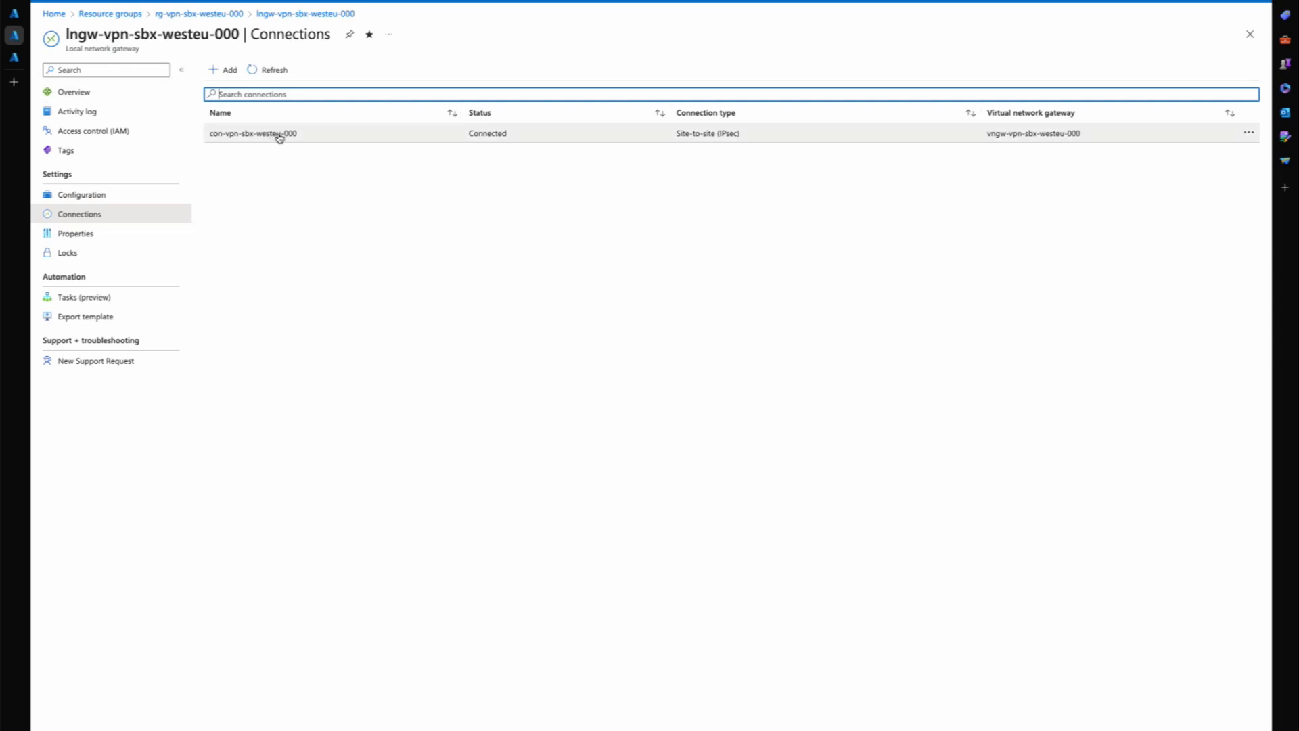
mouse_move(232, 82)
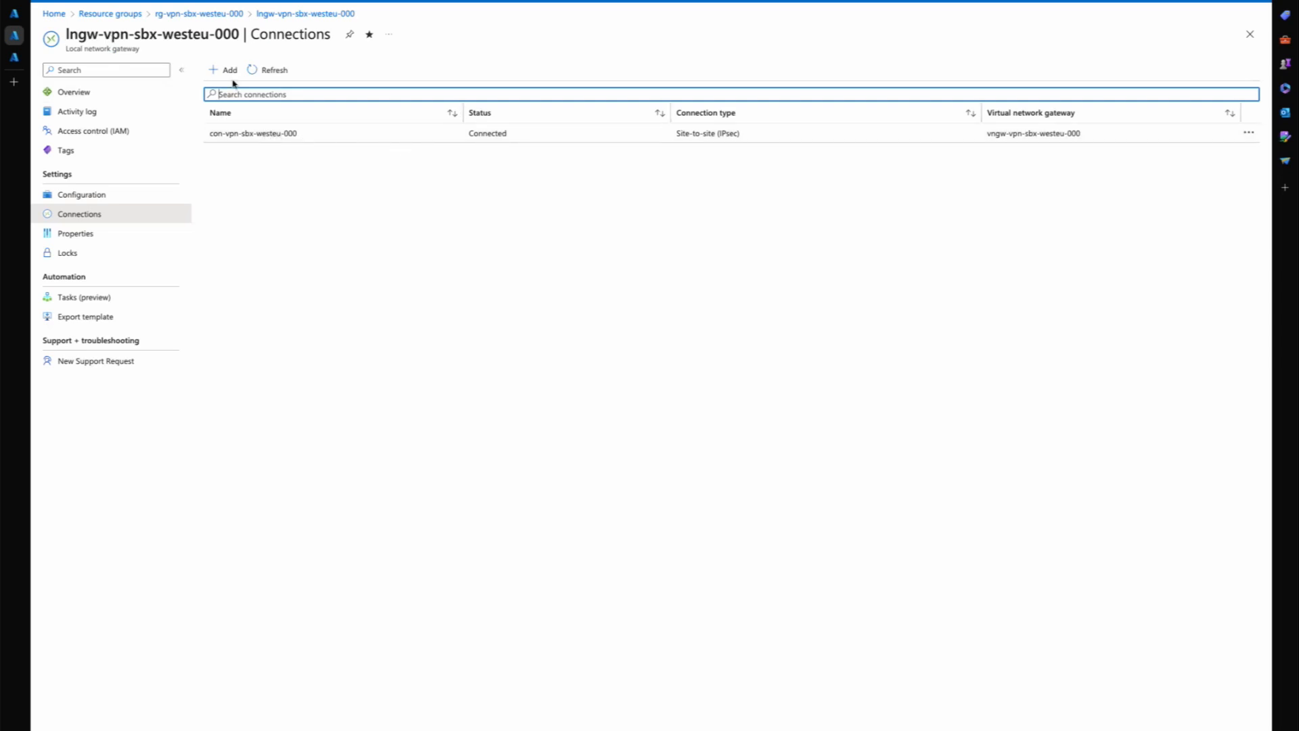
mouse_move(146, 47)
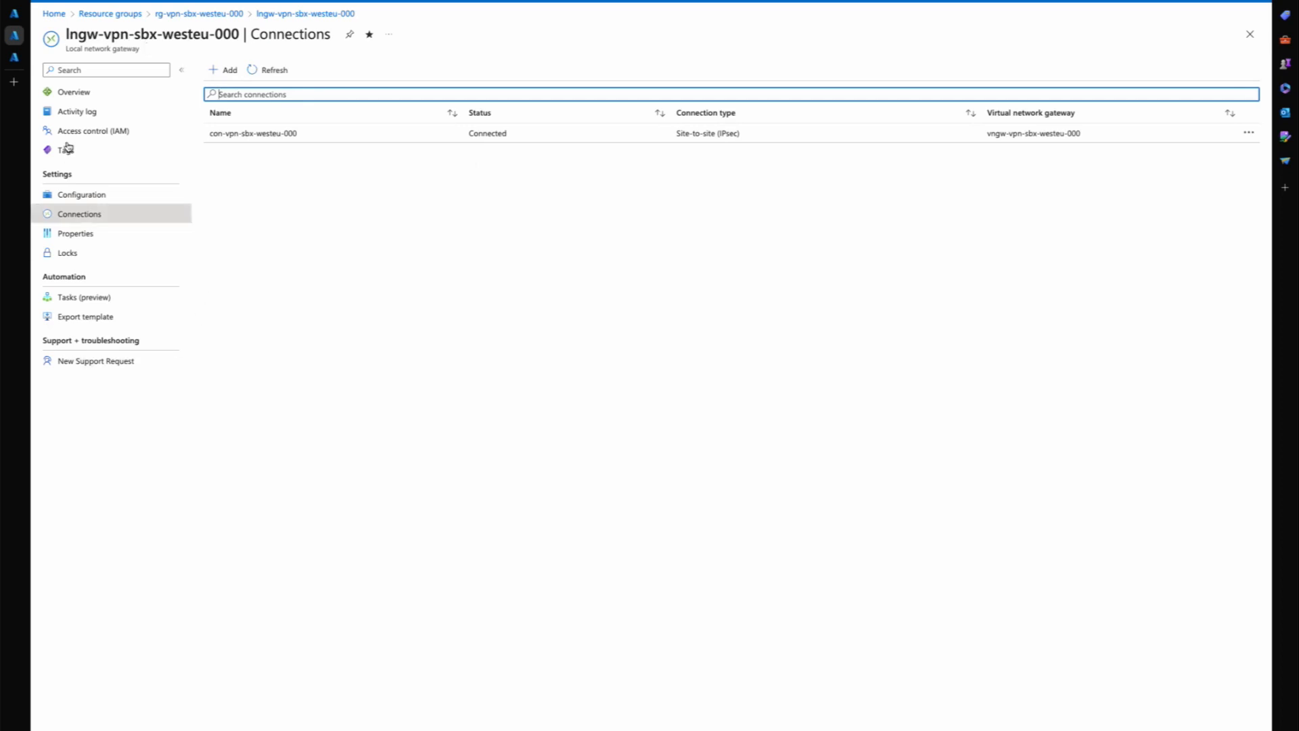
left_click(73, 92)
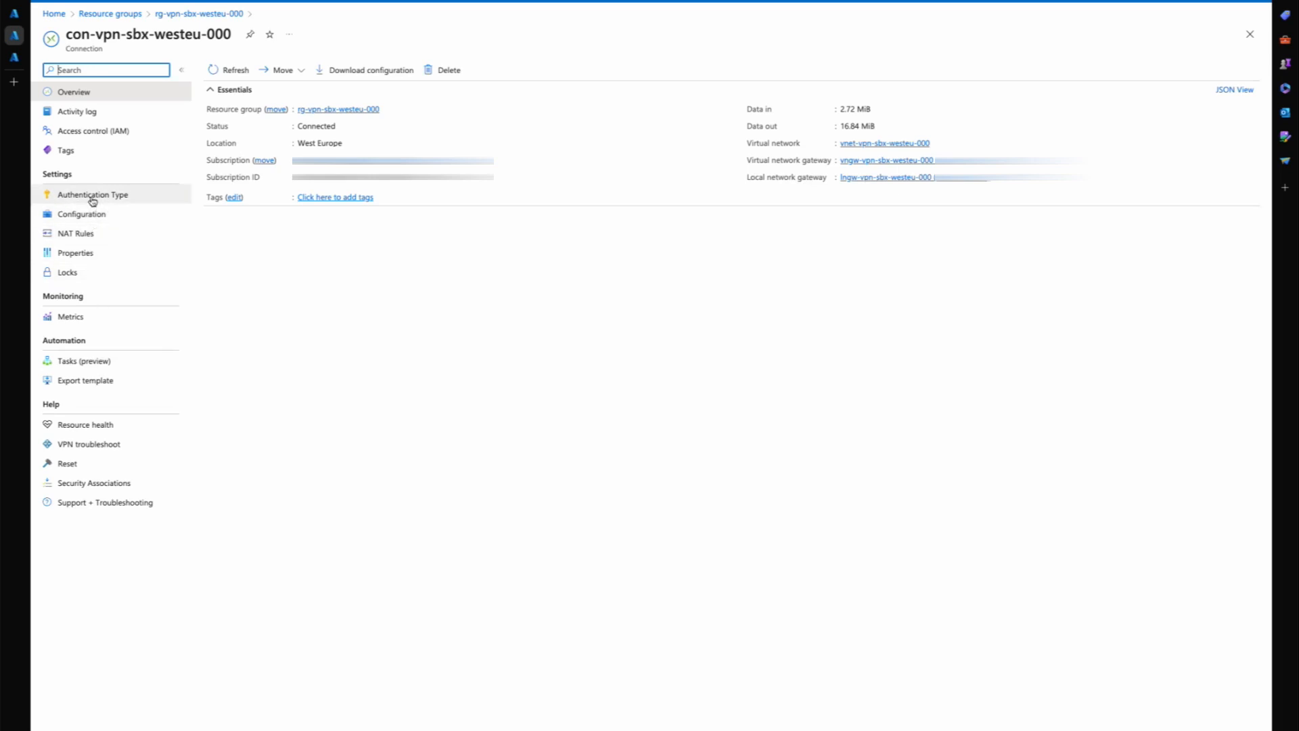
Review the connection's shared-key authentication, NAT rules and configuration (IKEv2, 45-second DPD).
left_click(92, 194)
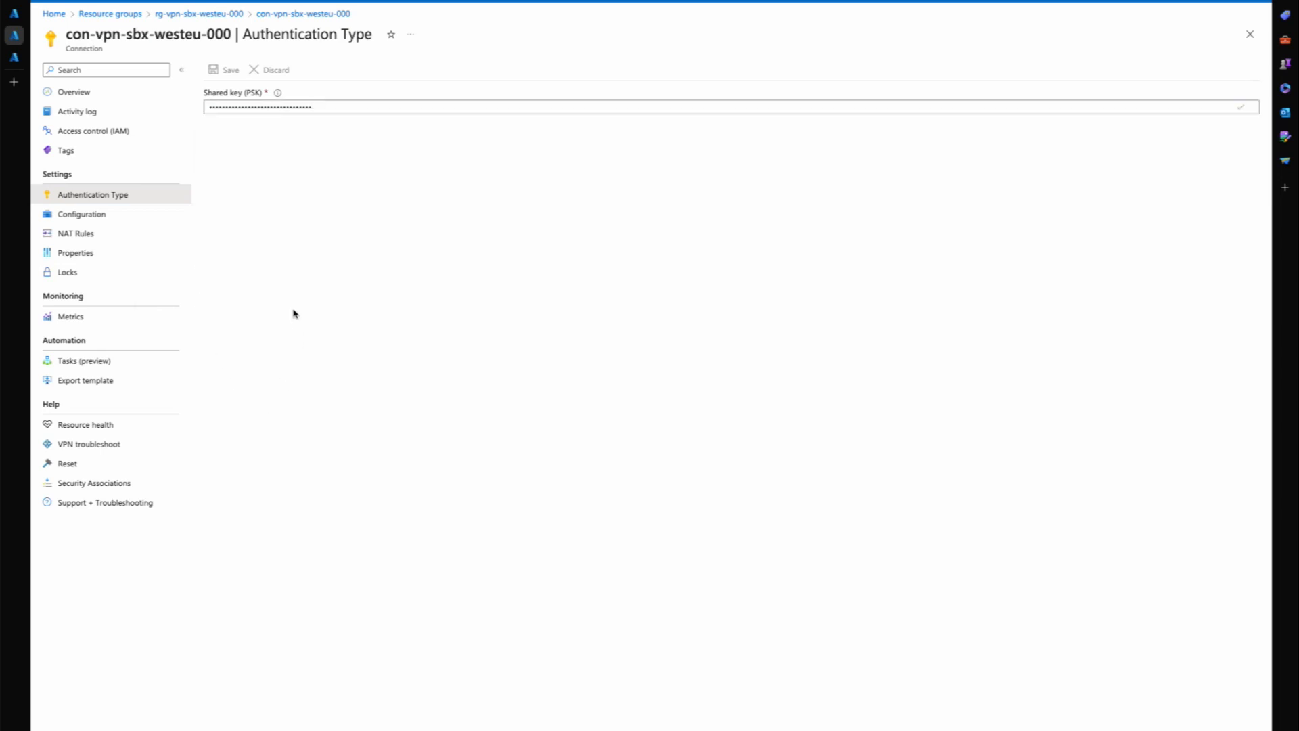
mouse_move(281, 243)
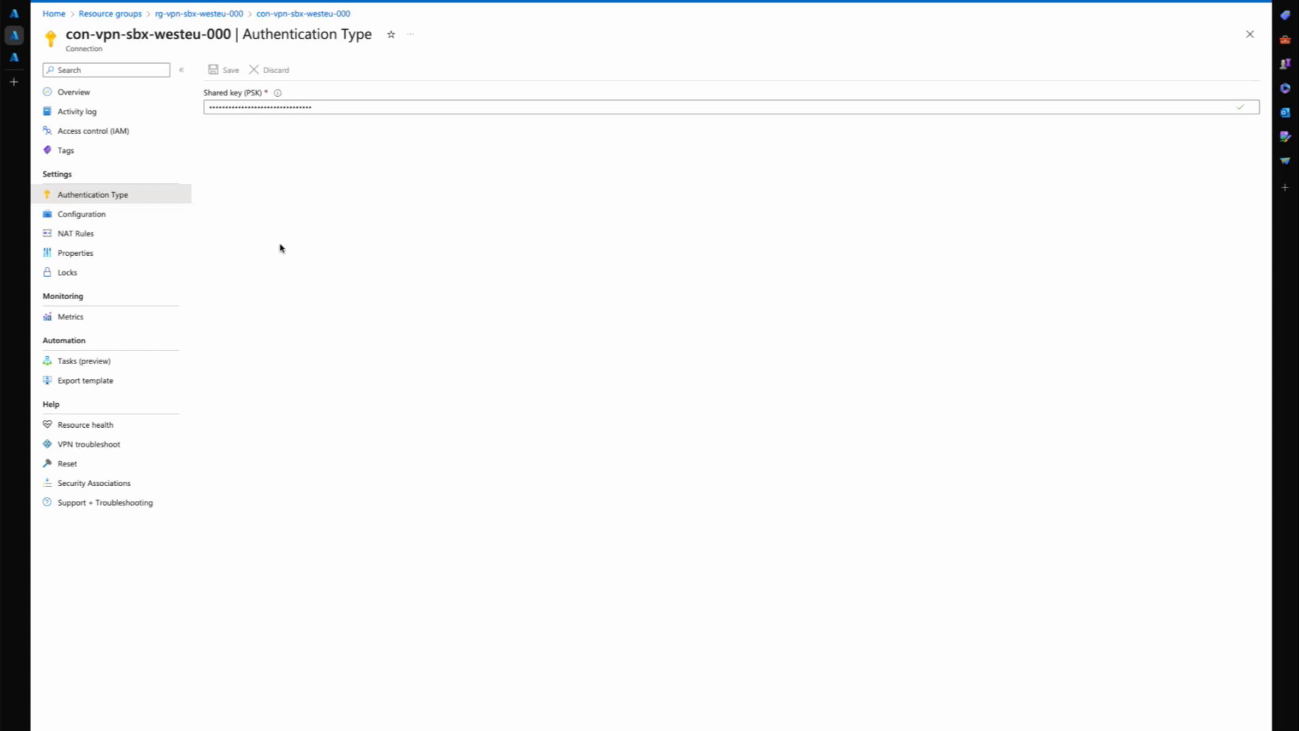
left_click(75, 233)
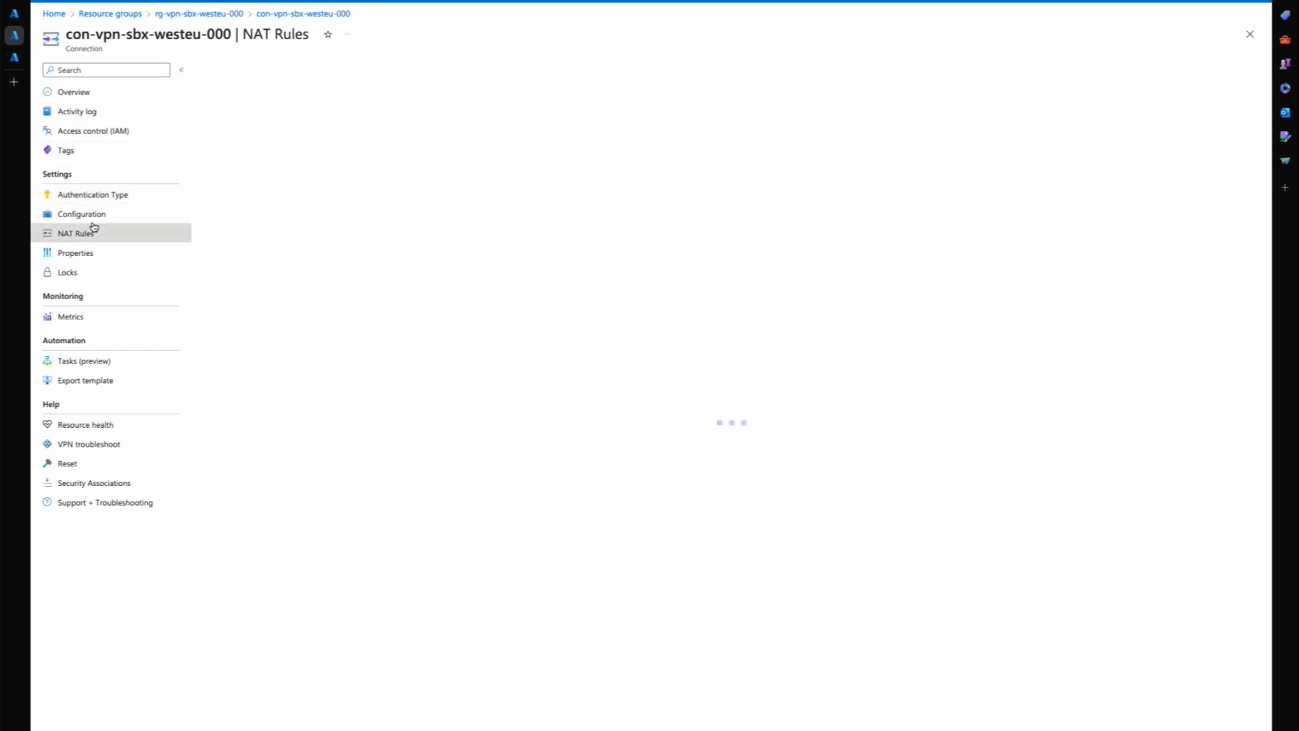
left_click(81, 213)
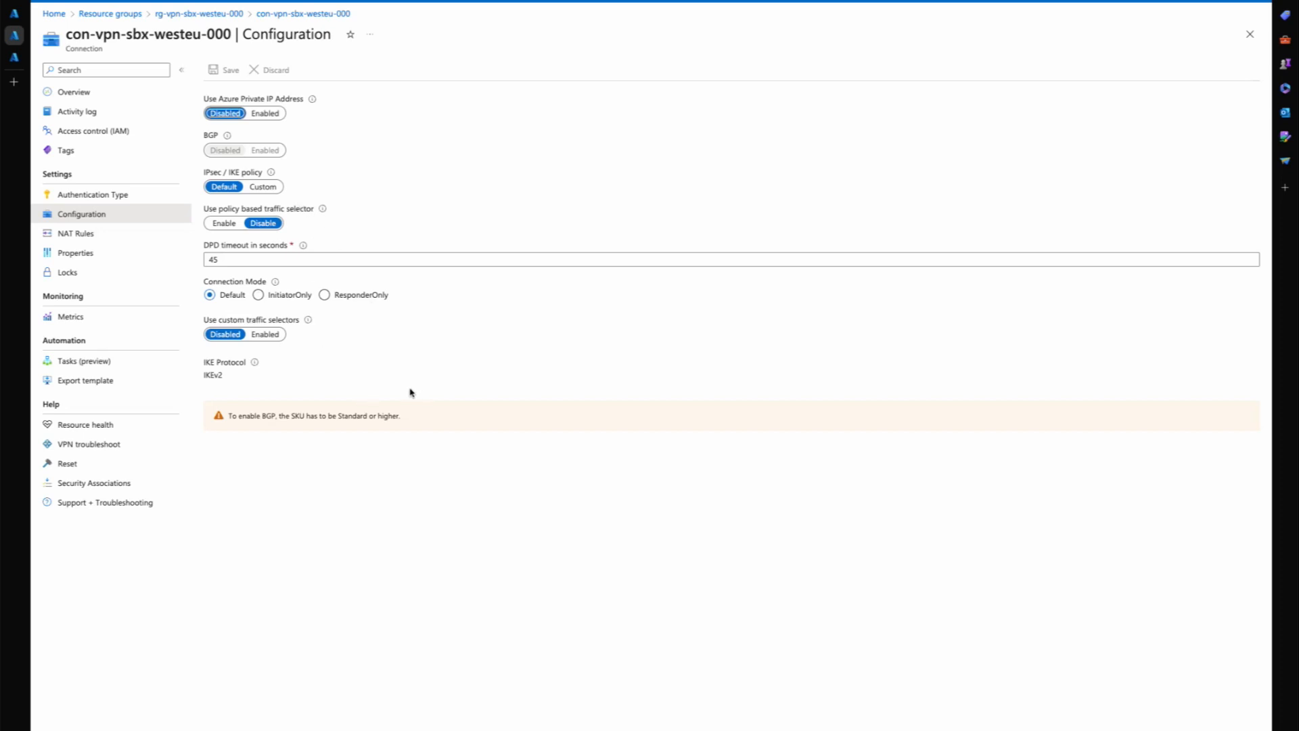
mouse_move(250, 395)
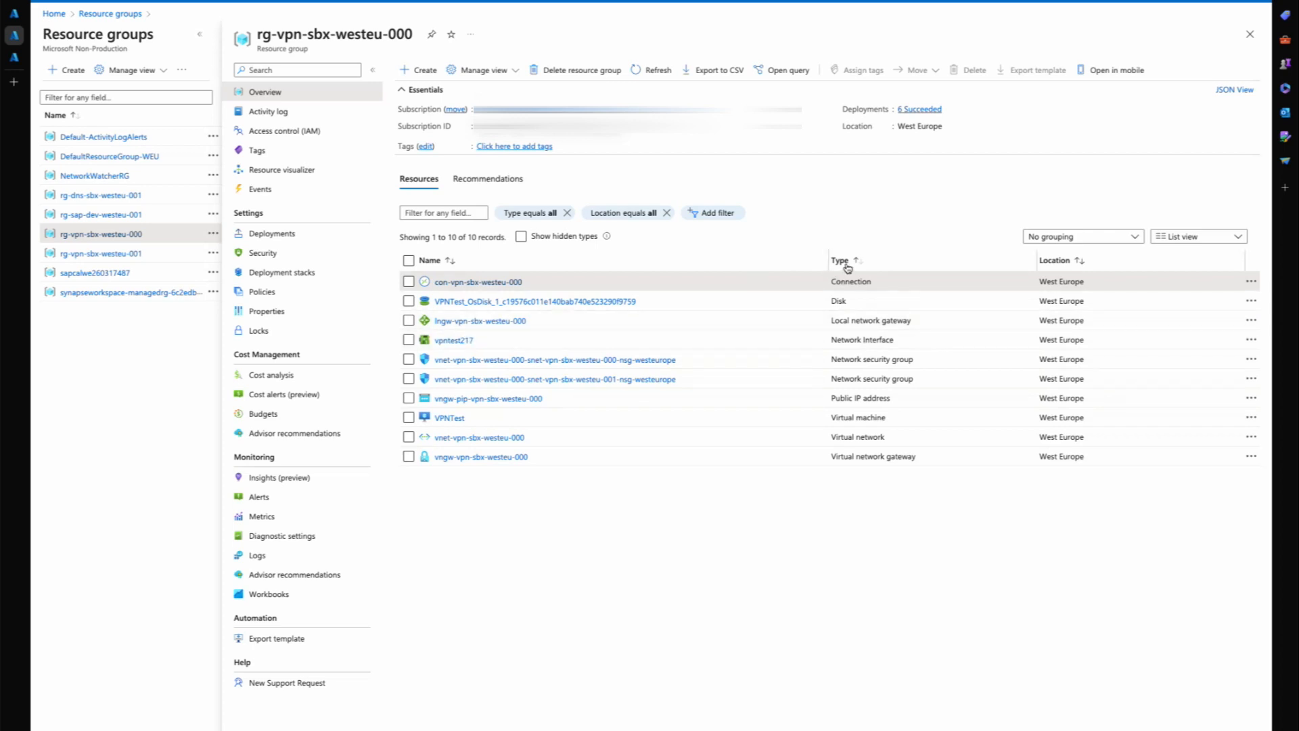
Re-sort resources by type and open the stopped VPNTest Standard D2s v3 VM.
left_click(841, 260)
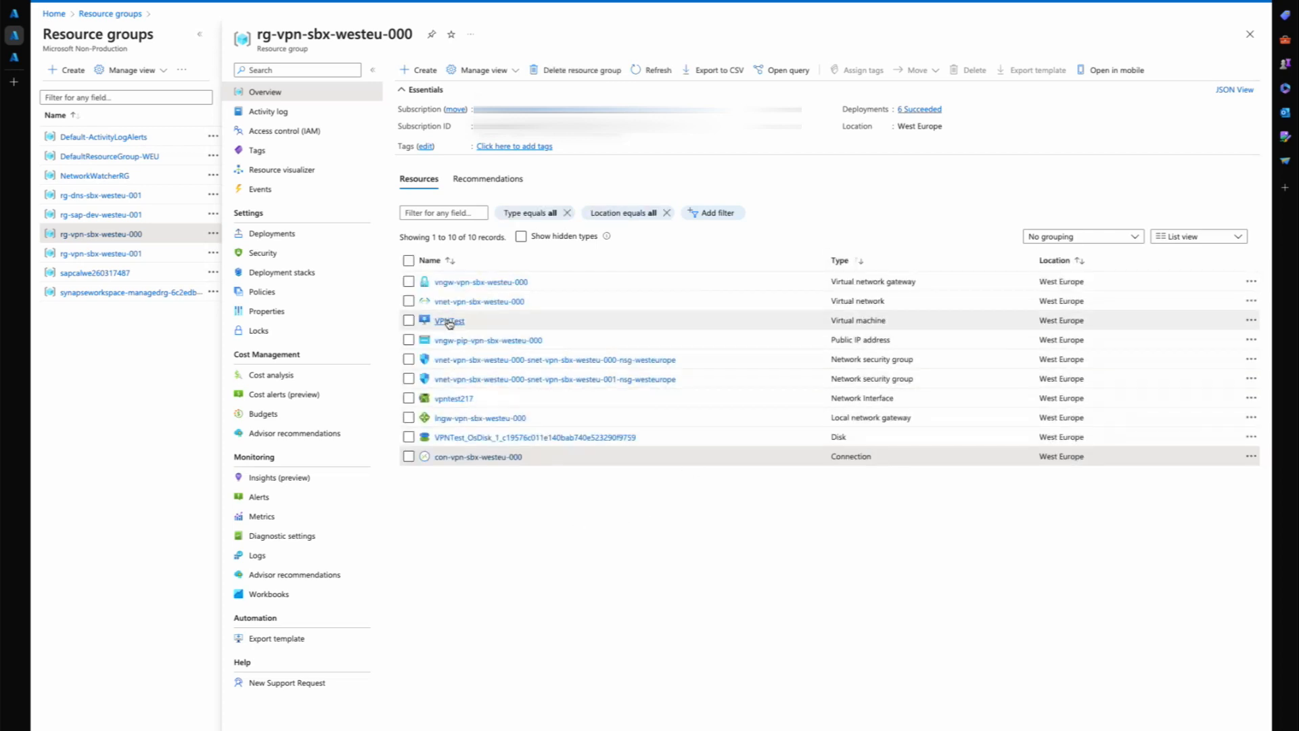
left_click(450, 321)
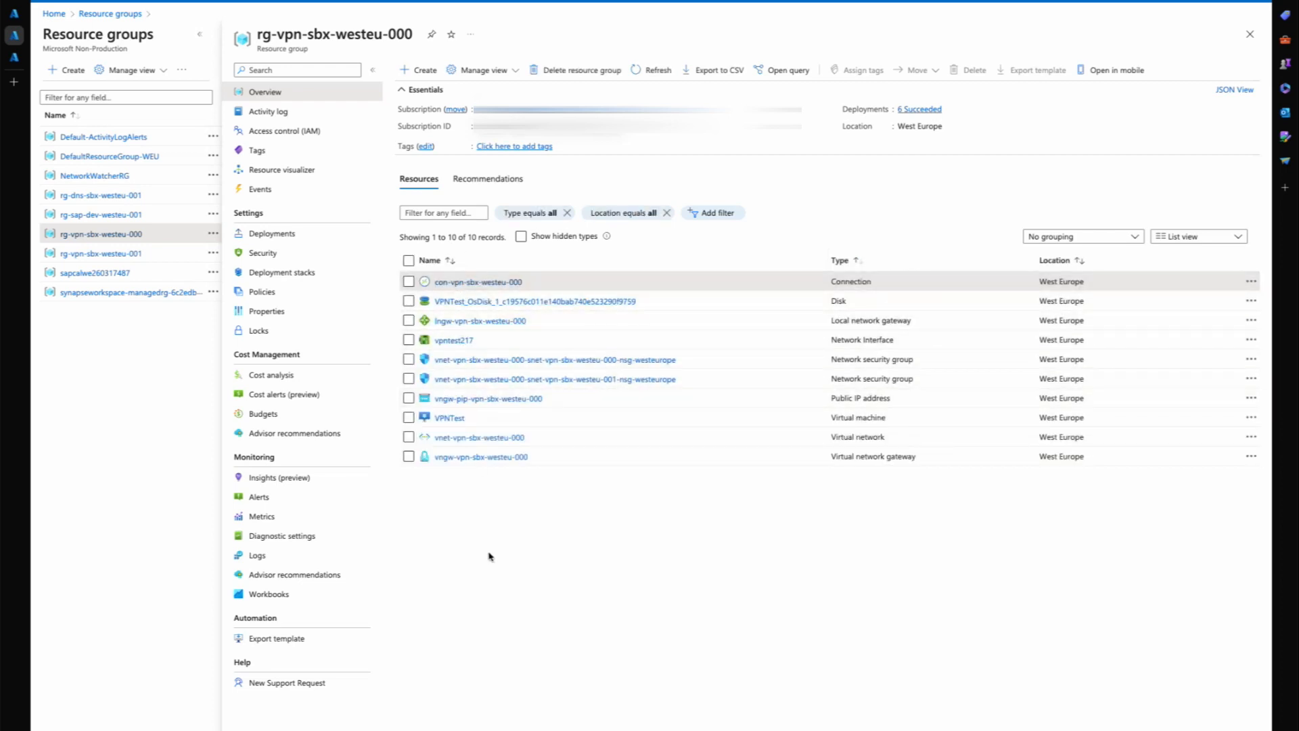
left_click(450, 417)
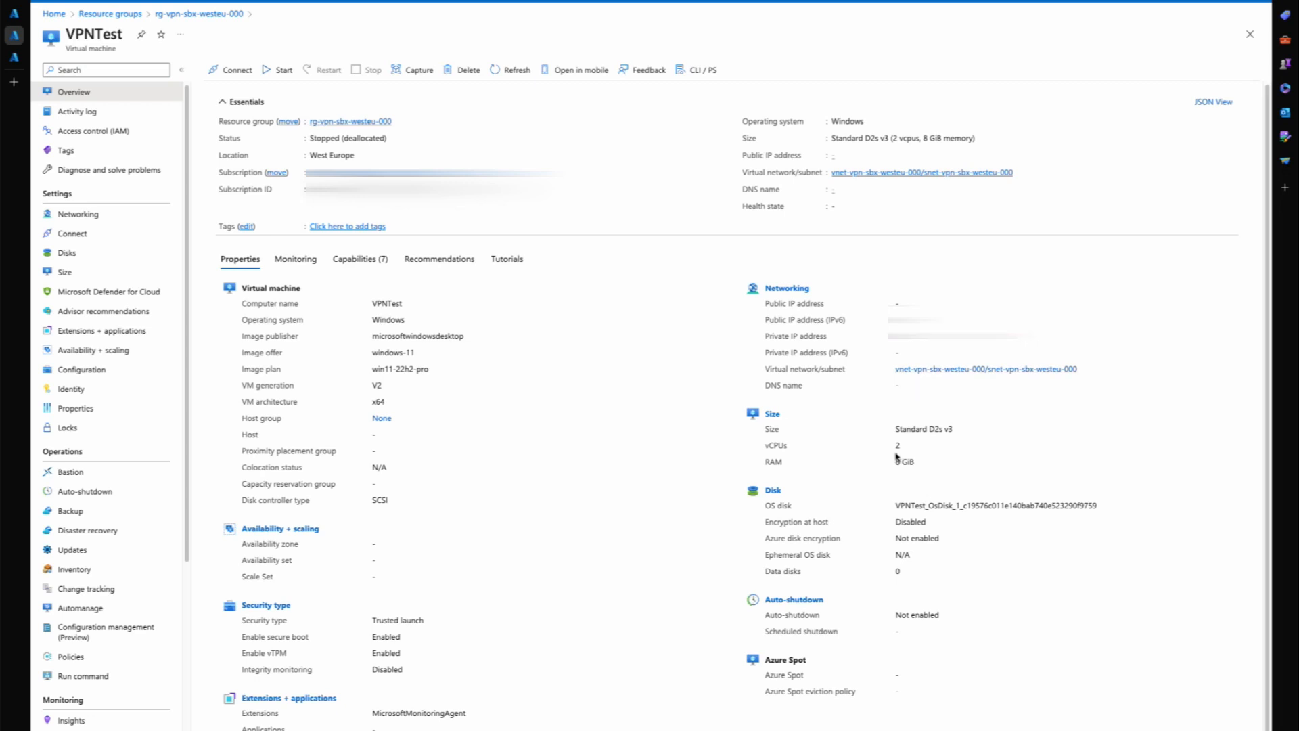
mouse_move(889, 445)
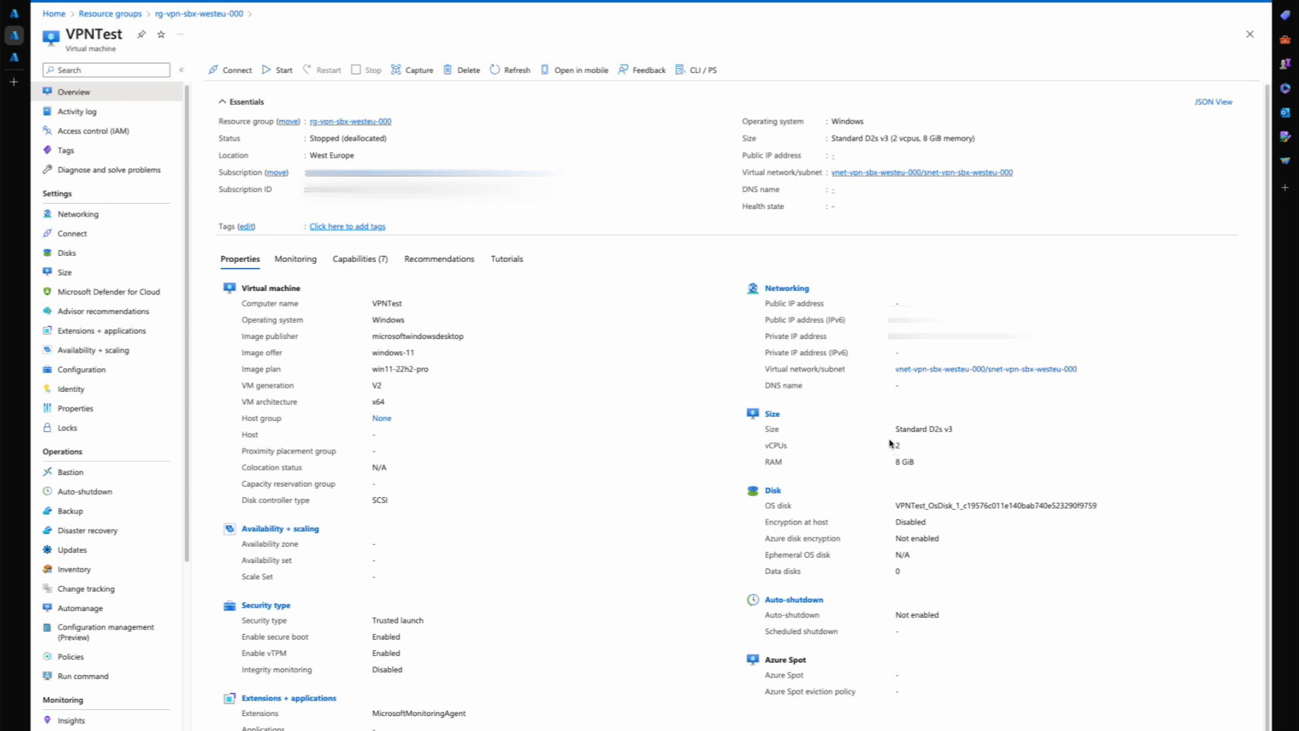
mouse_move(549, 462)
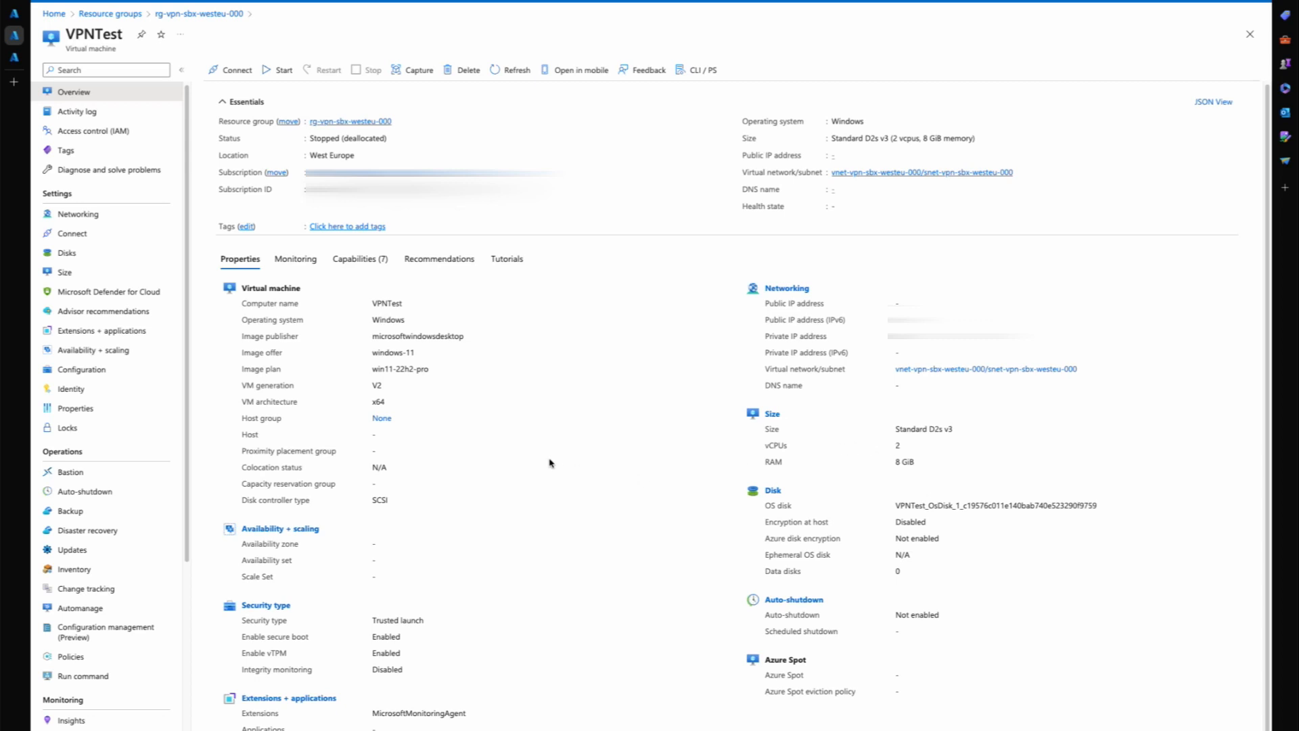
mouse_move(478, 380)
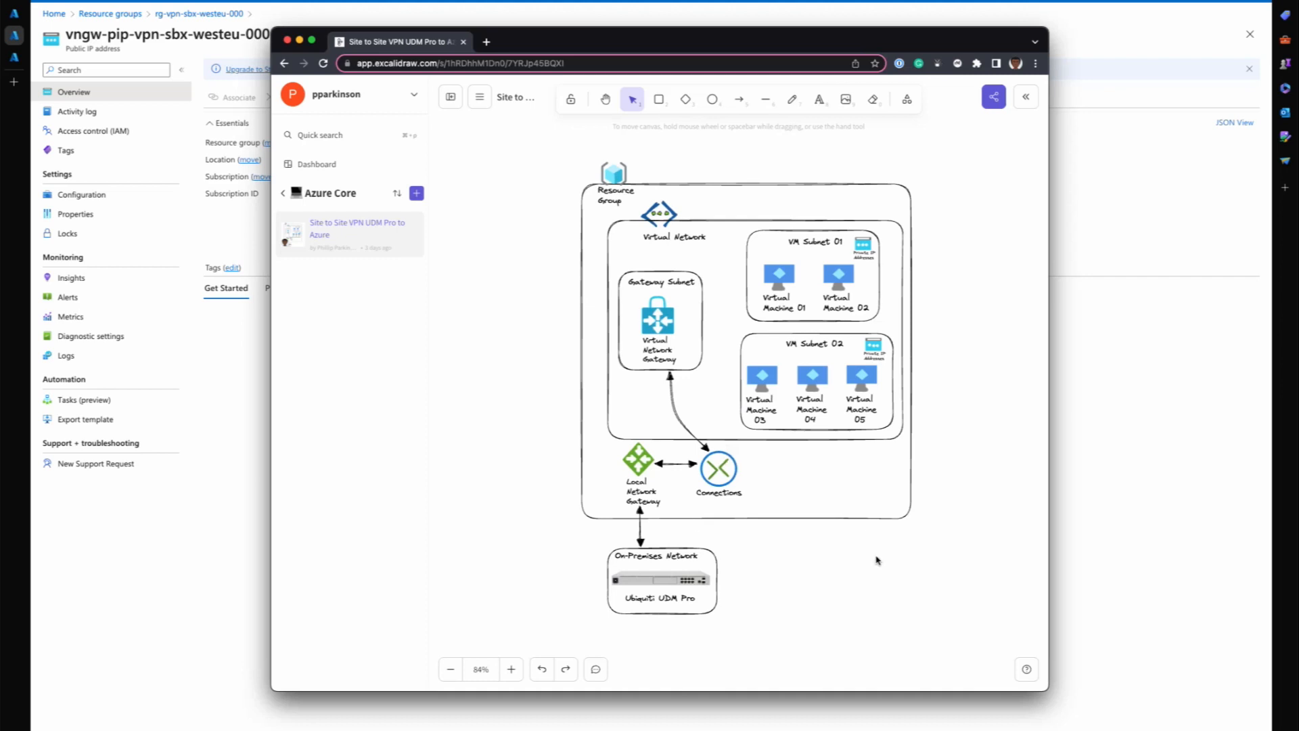
mouse_move(852, 165)
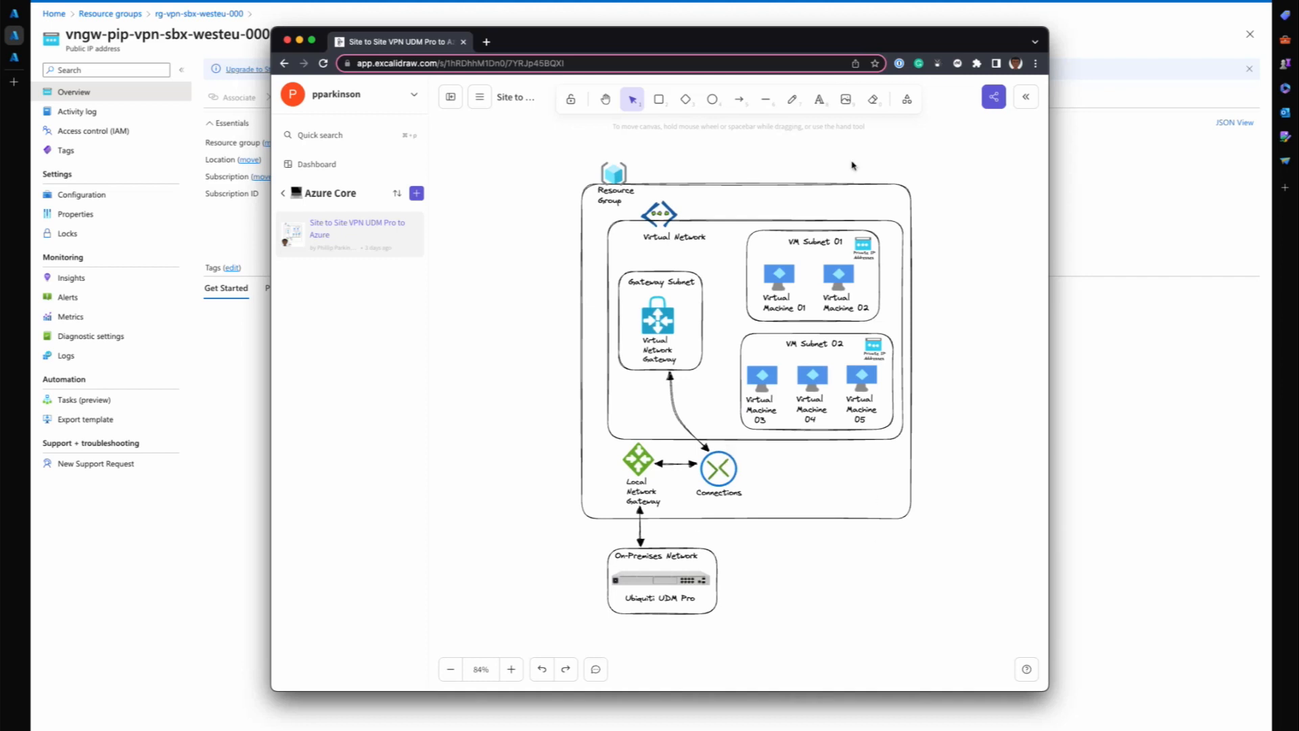